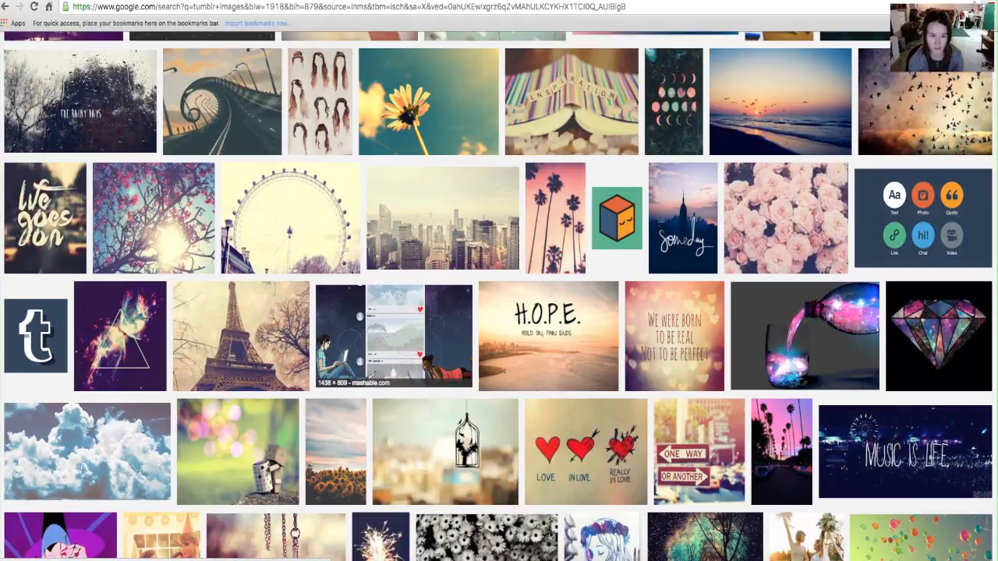
Step: Preview the two-women-with-laptops illustration and its butterfly, pizza-cat and DREAM bedroom related images
click(393, 336)
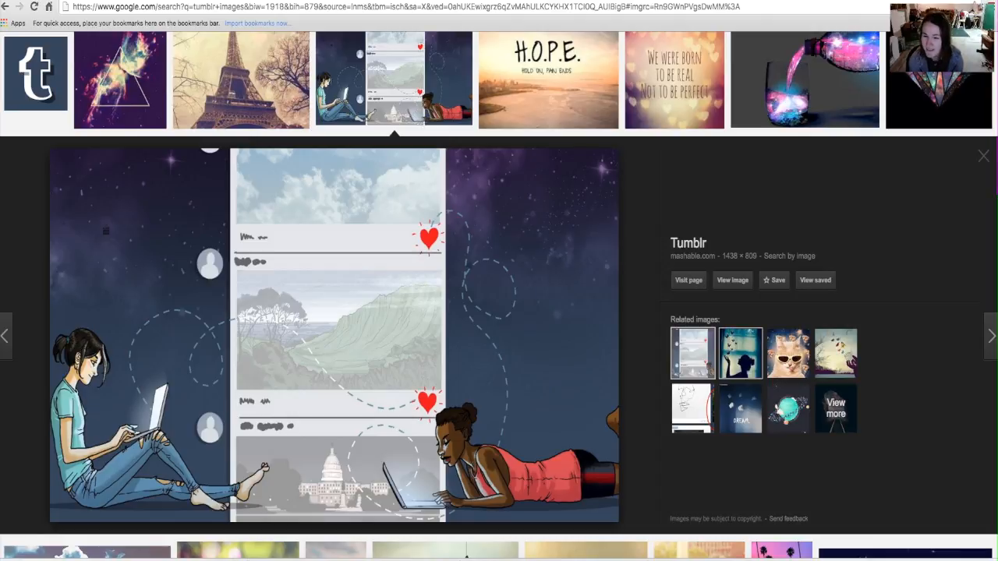
click(739, 352)
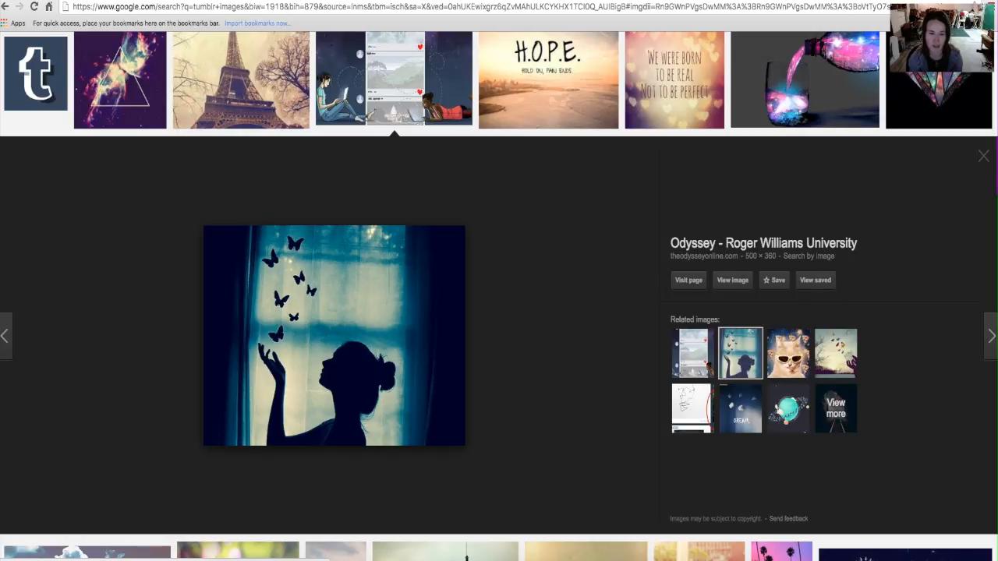
click(787, 352)
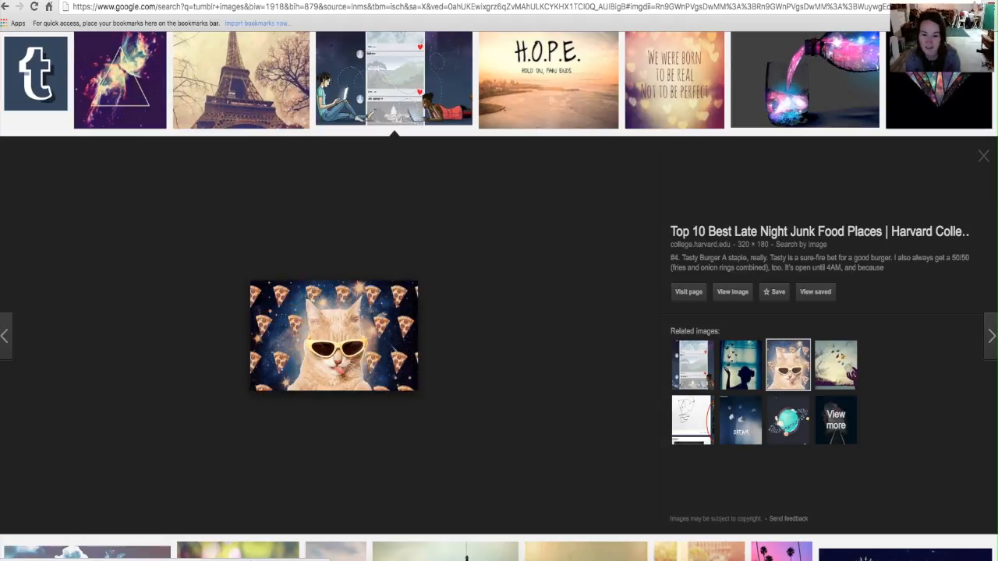
click(836, 365)
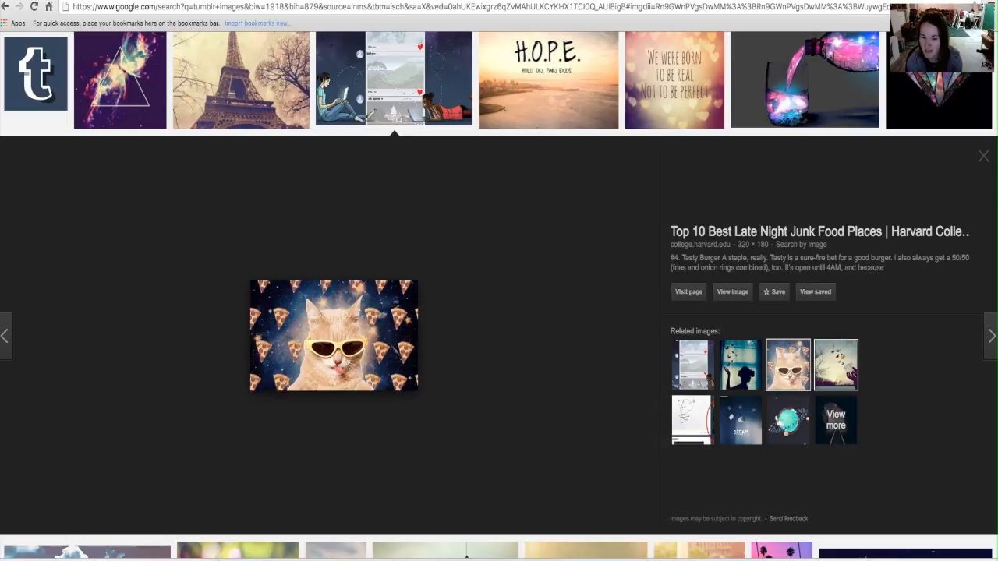
click(836, 365)
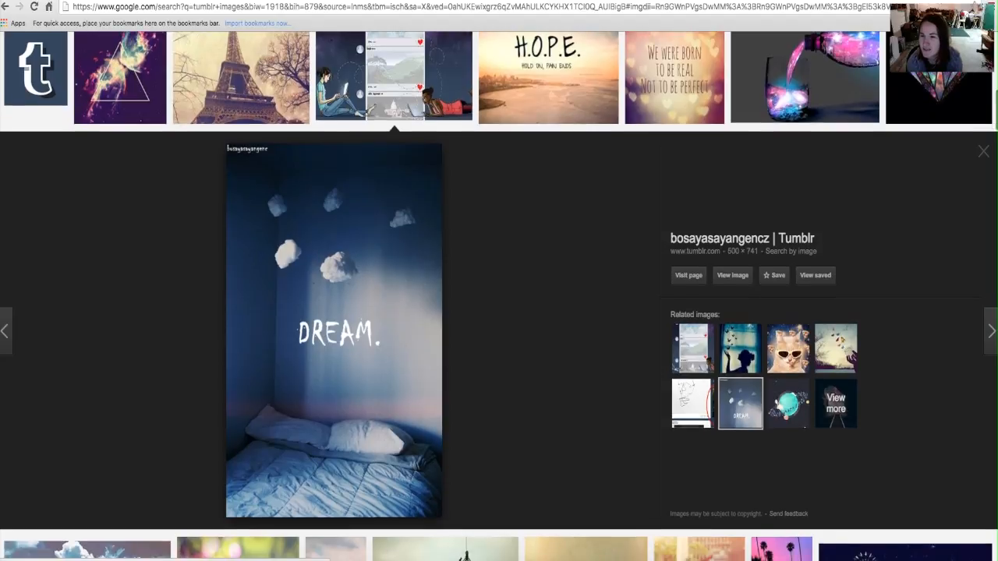
scroll(down, 3)
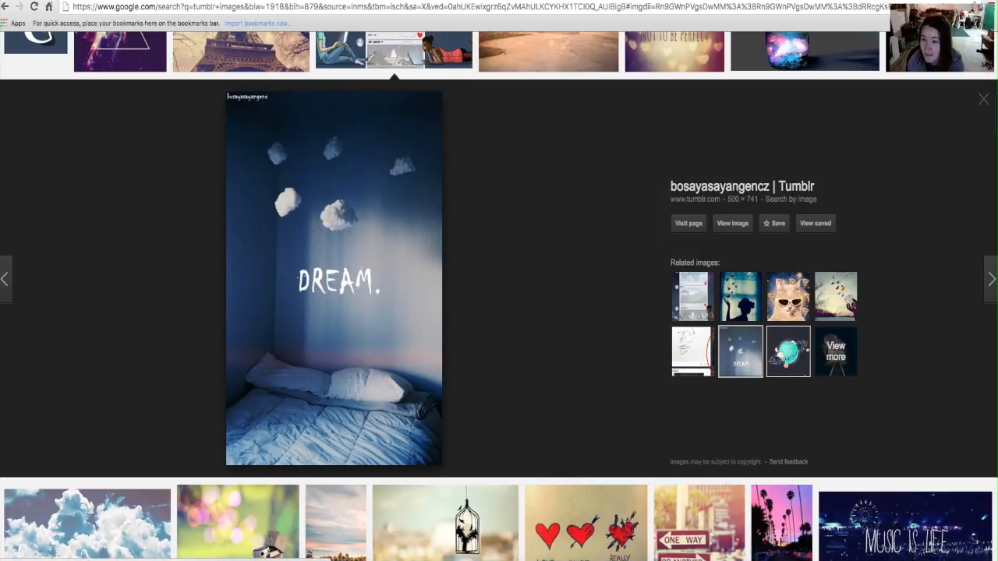
click(789, 352)
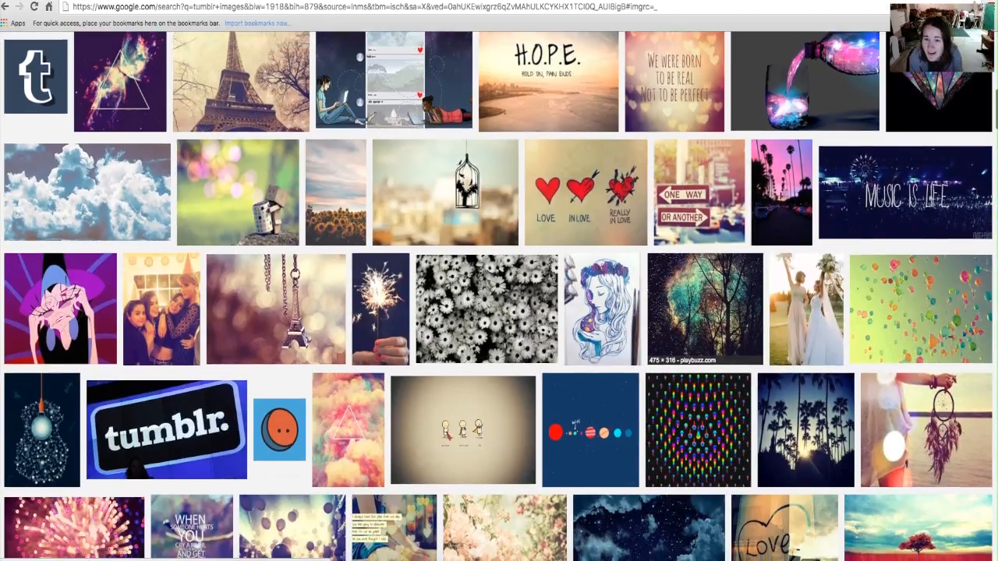
Step: Preview the charcoal two-faces drawing and its glasses-cat, skull-mirror and eye-sketch related images
scroll(down, 3)
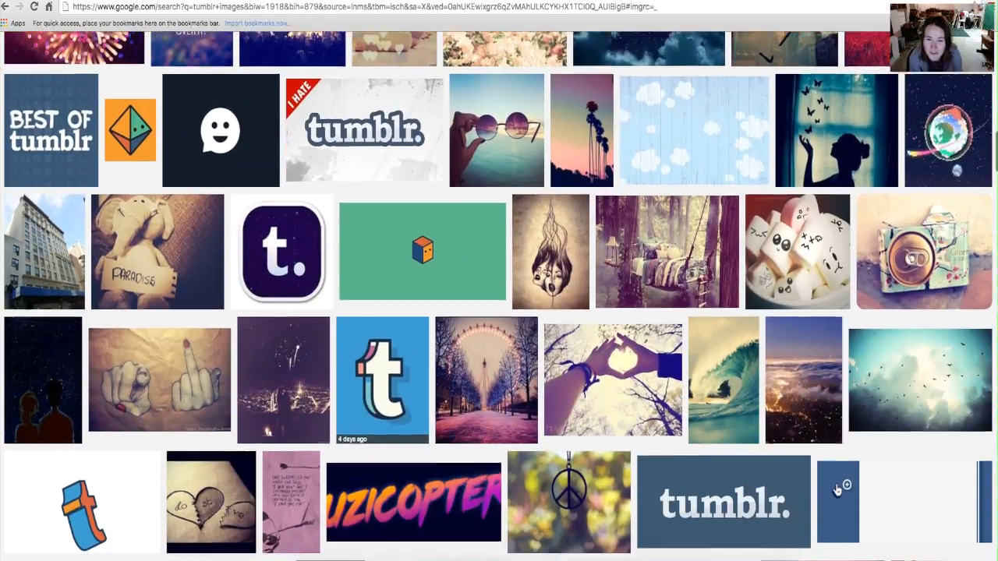
click(548, 251)
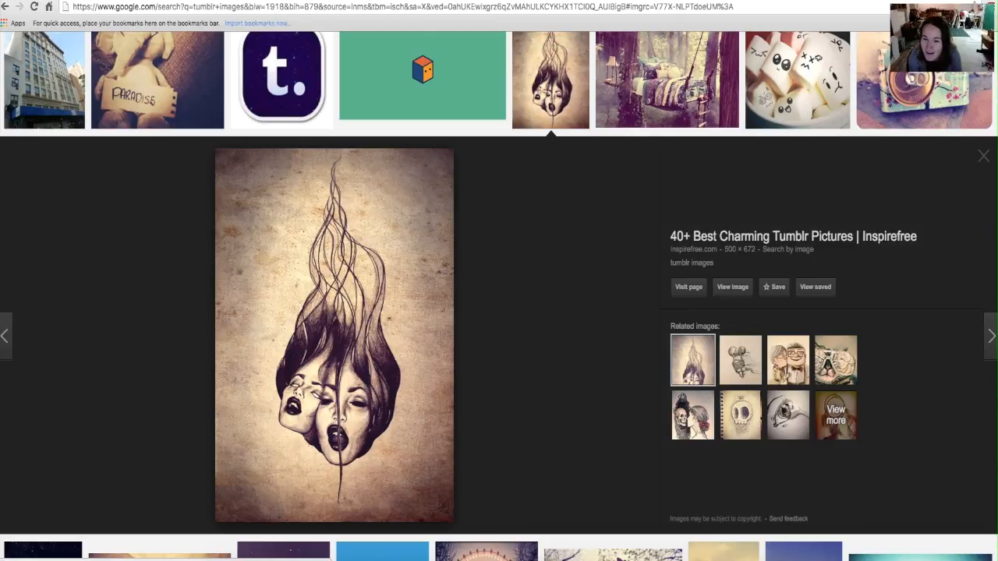
click(836, 361)
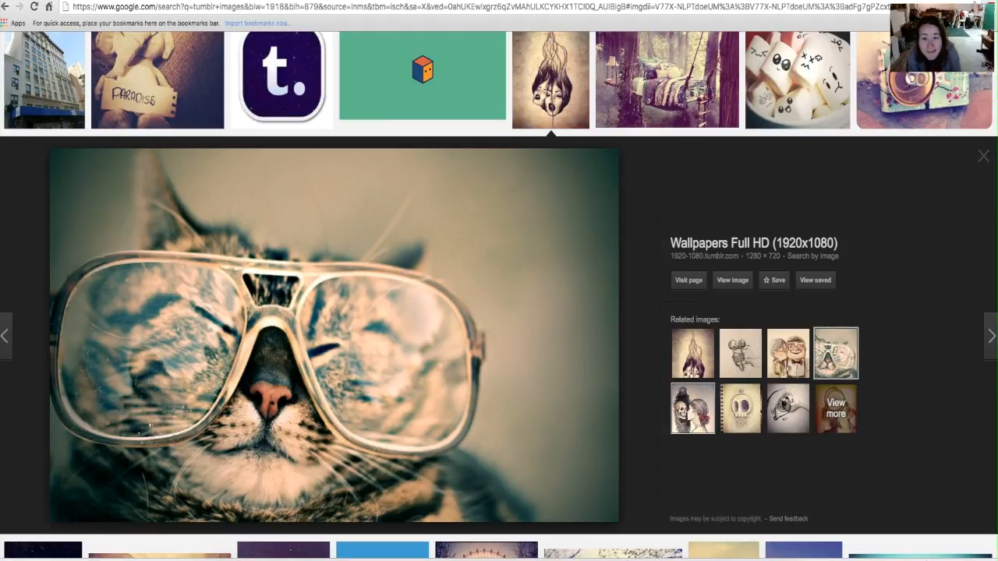
click(692, 408)
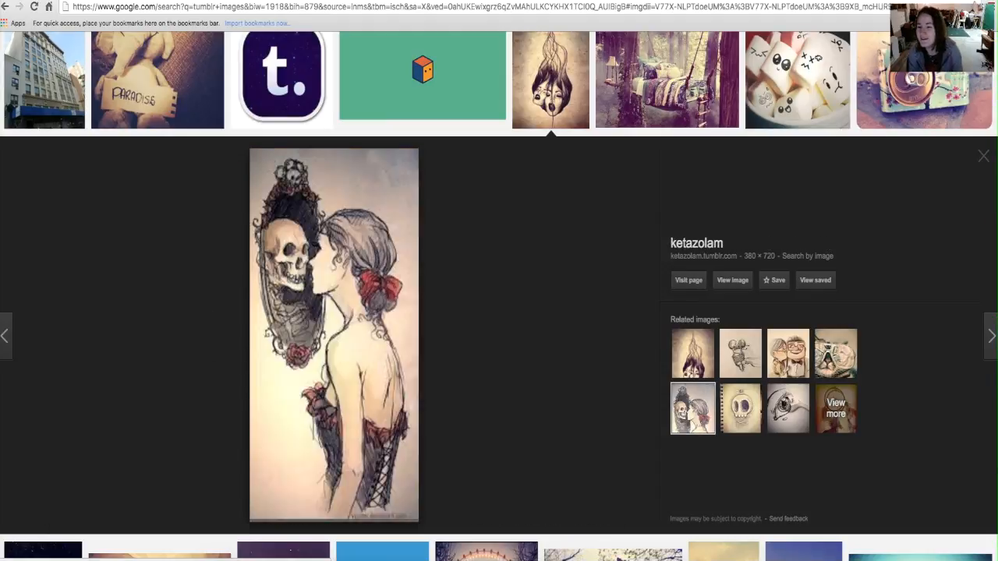
click(739, 408)
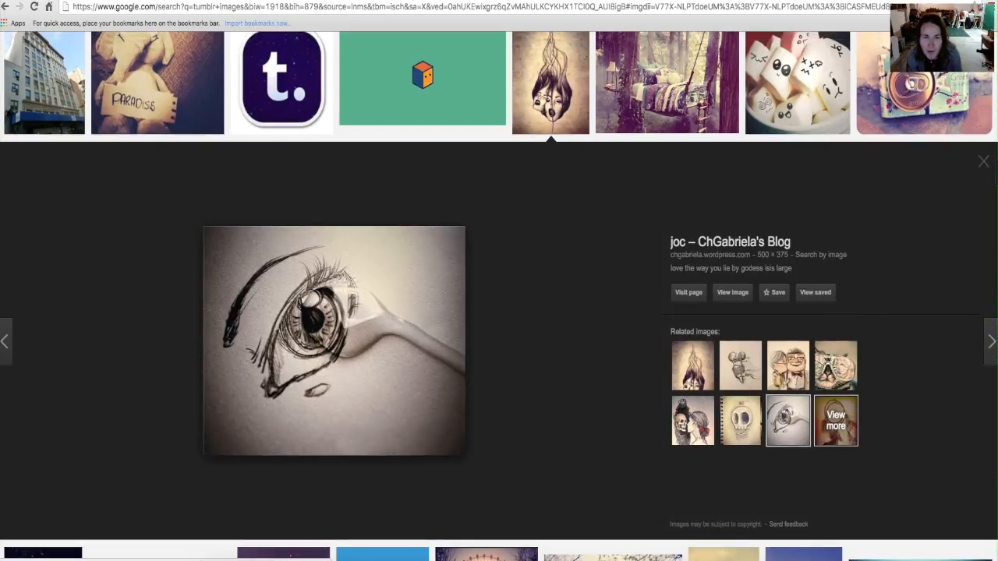
click(982, 161)
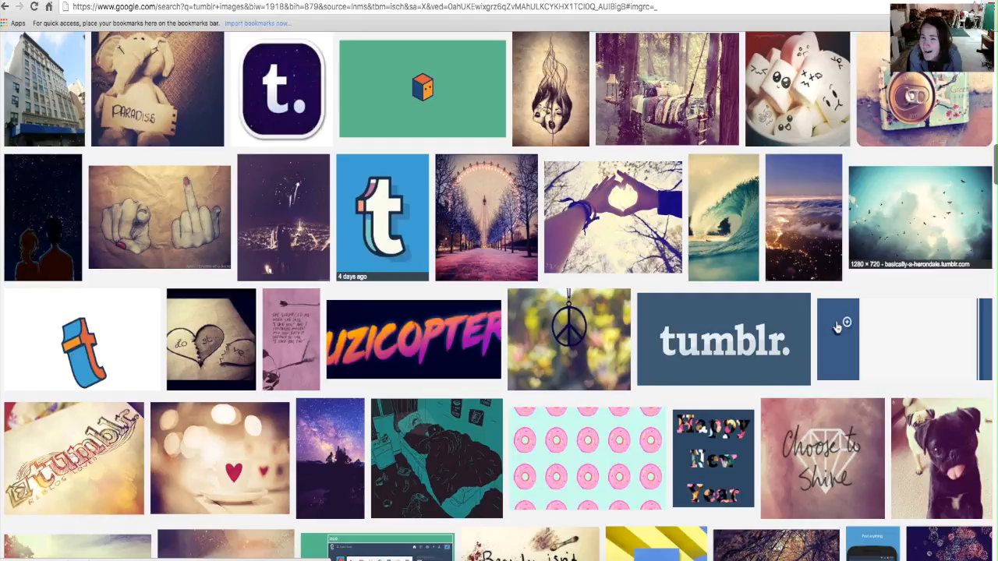
Step: Preview the marshmallows-with-faces image and a related one, then the tea-can camera image
click(796, 87)
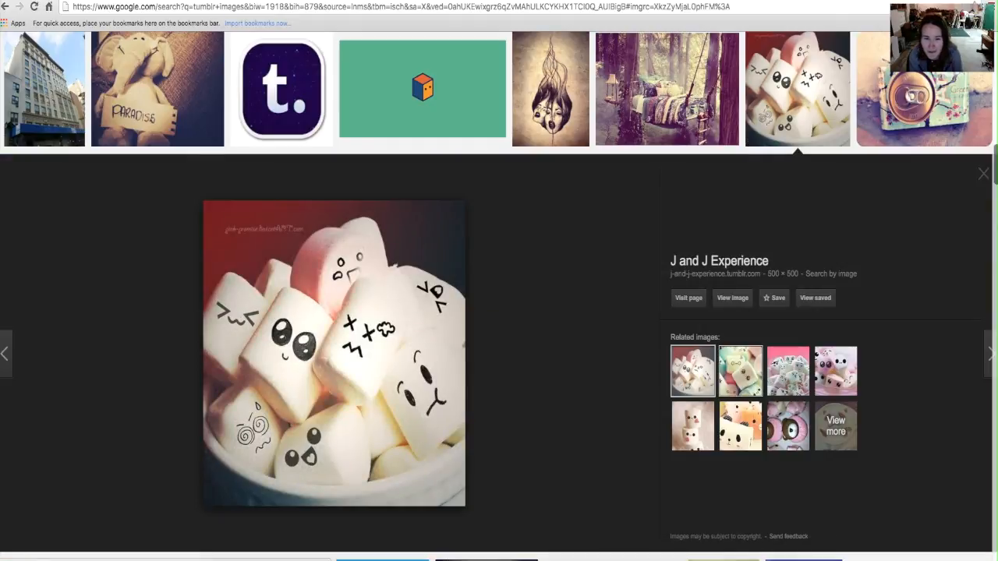
click(787, 379)
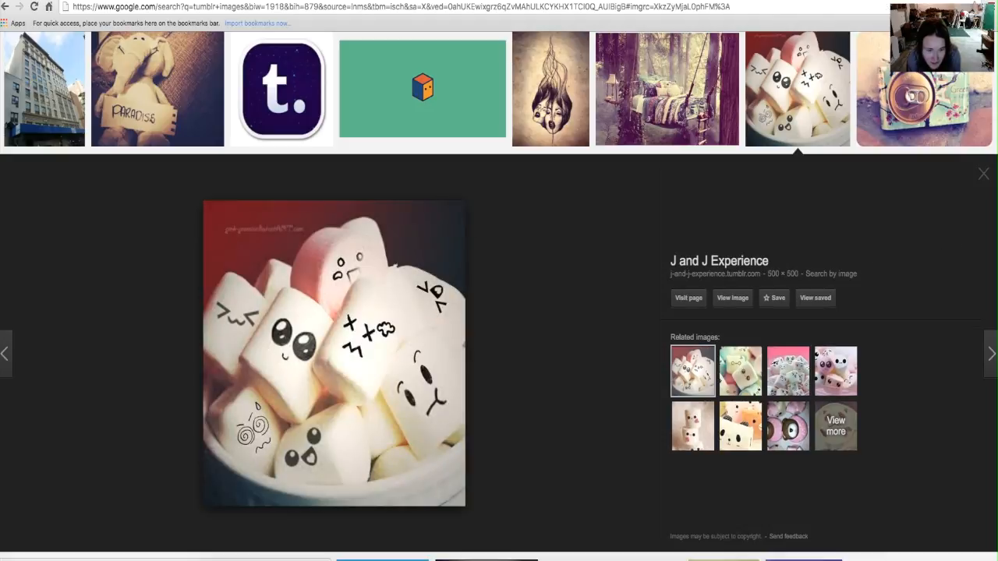
click(982, 173)
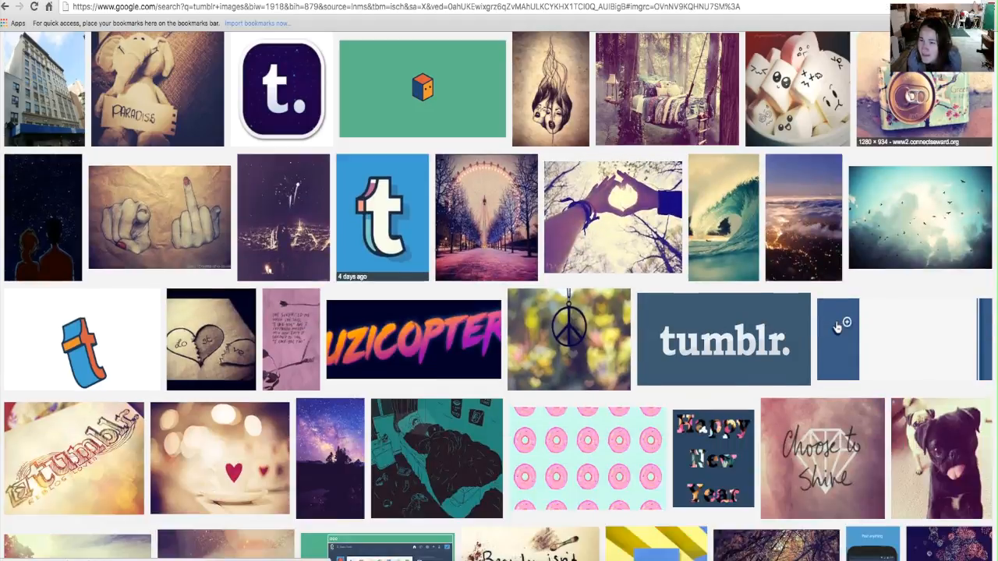
click(923, 87)
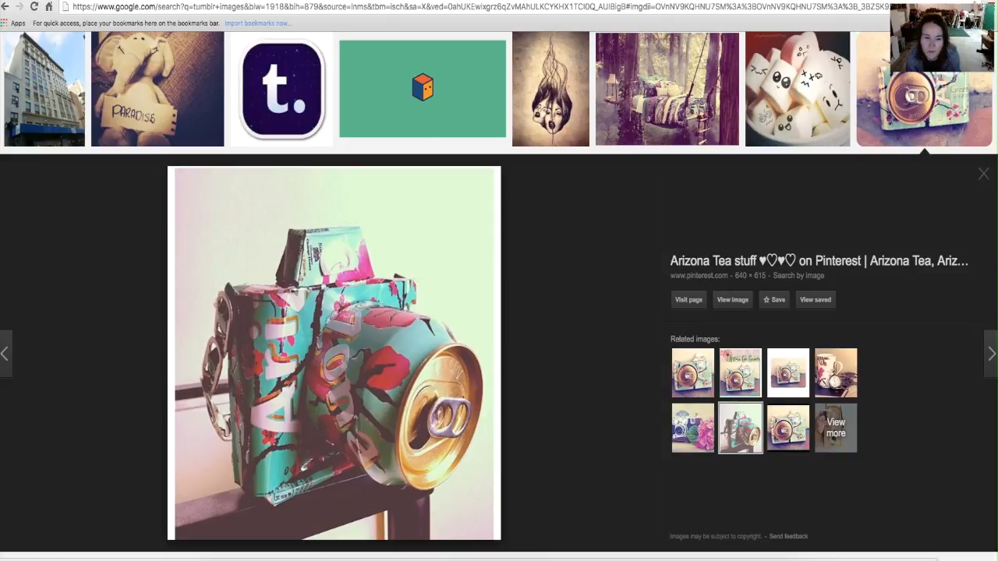
scroll(up, 3)
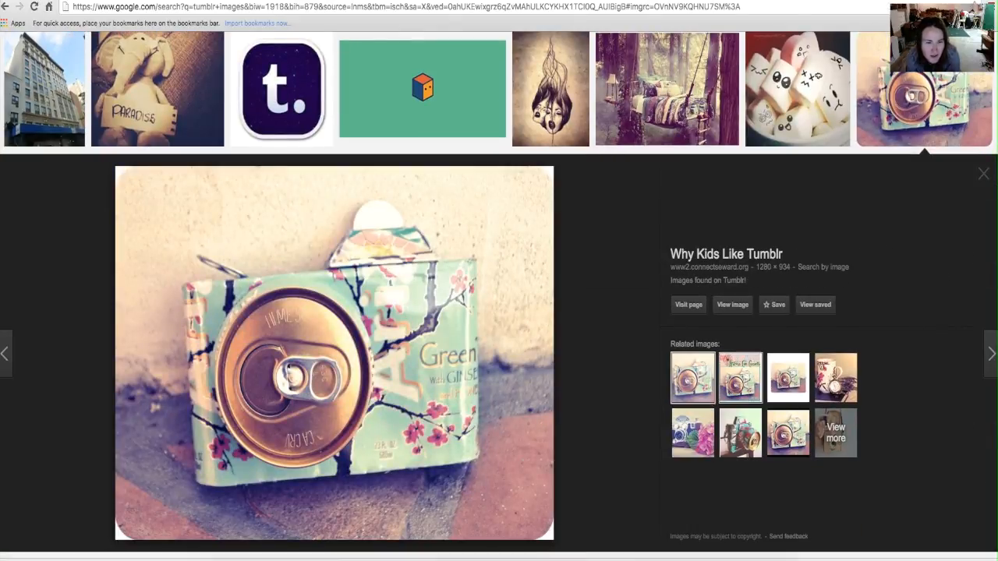
click(983, 173)
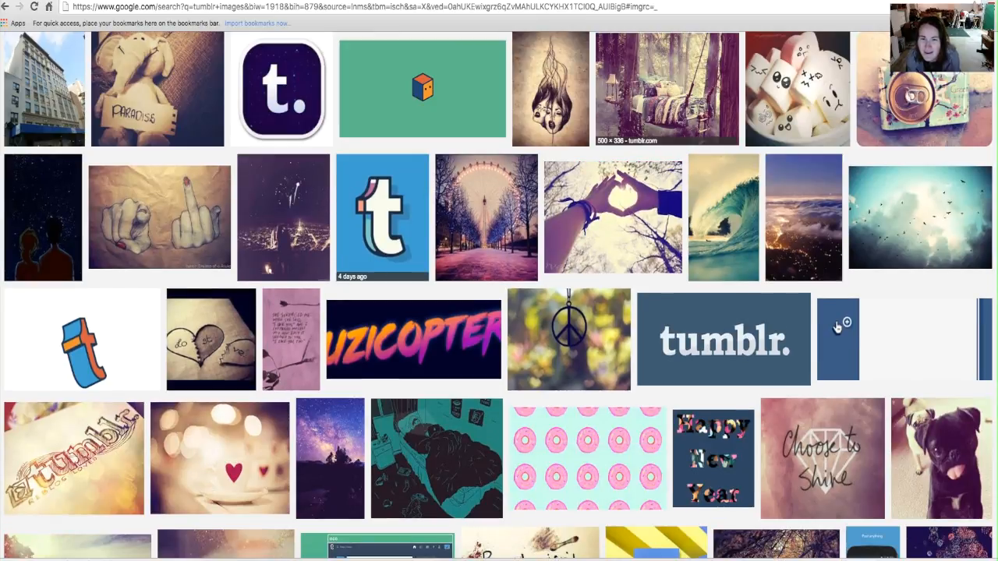
Step: Preview the purple galaxy silhouette with its pink bedroom and ferris-wheel avenue related images, returning to the hanging bed
click(666, 87)
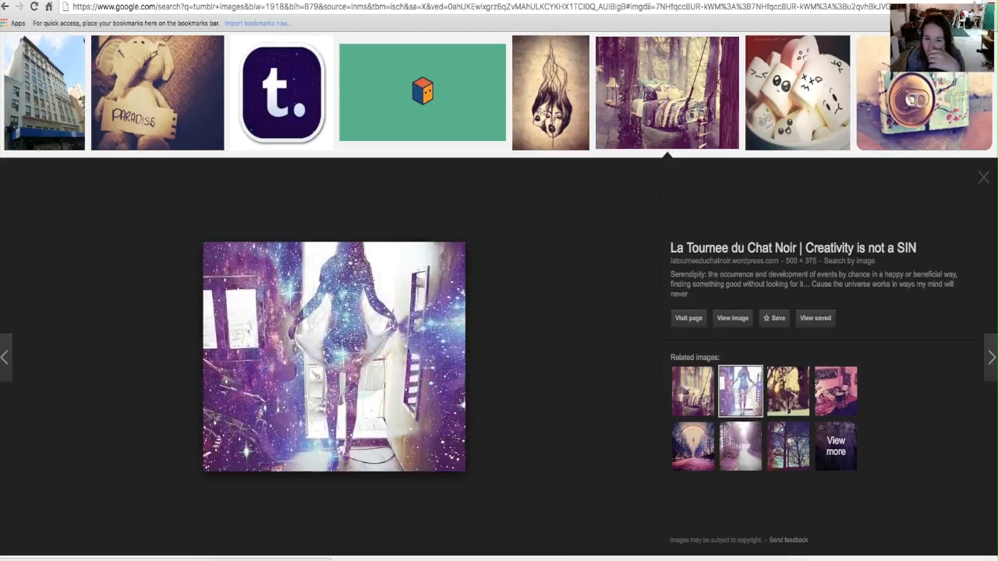
click(787, 382)
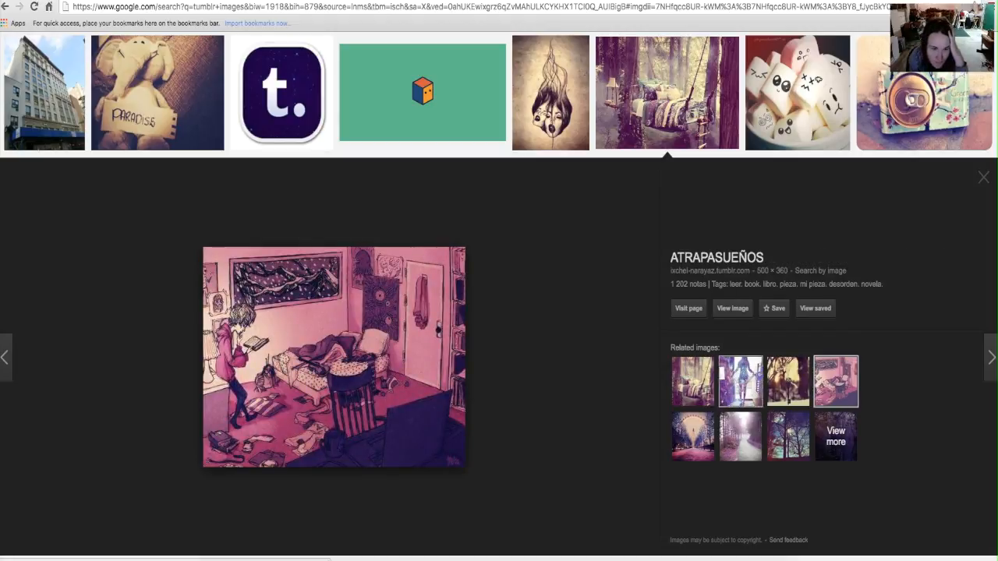
click(692, 437)
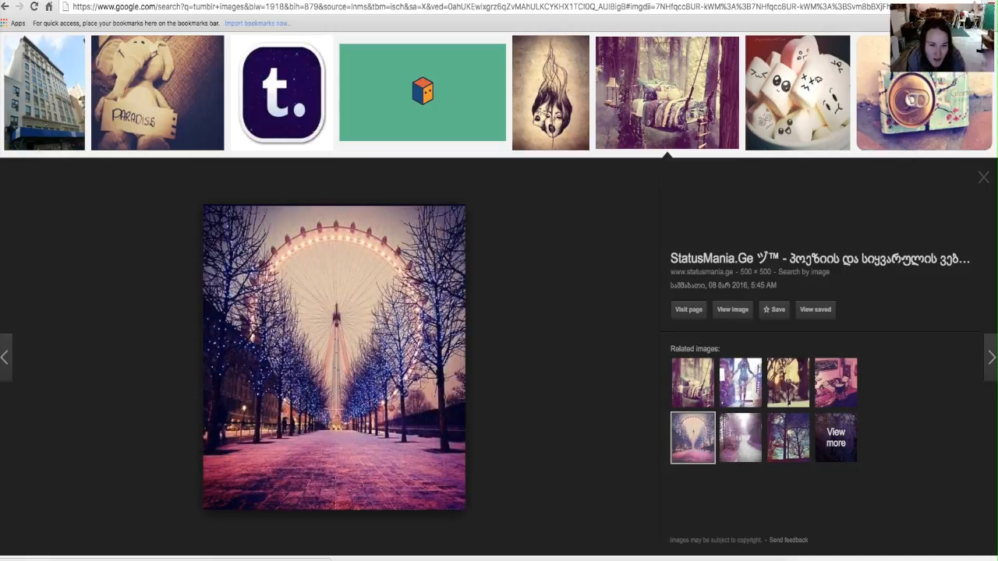
click(739, 436)
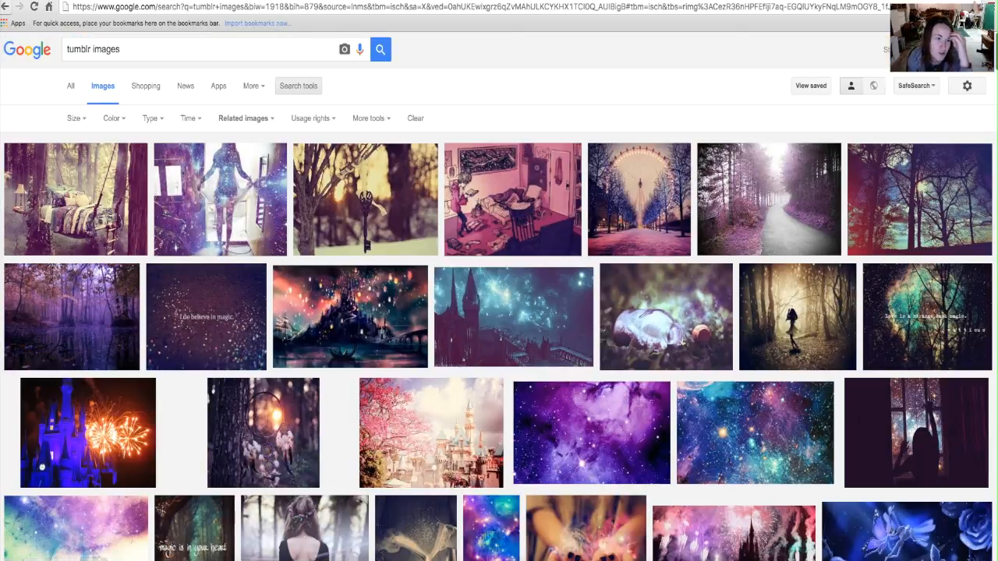
click(75, 199)
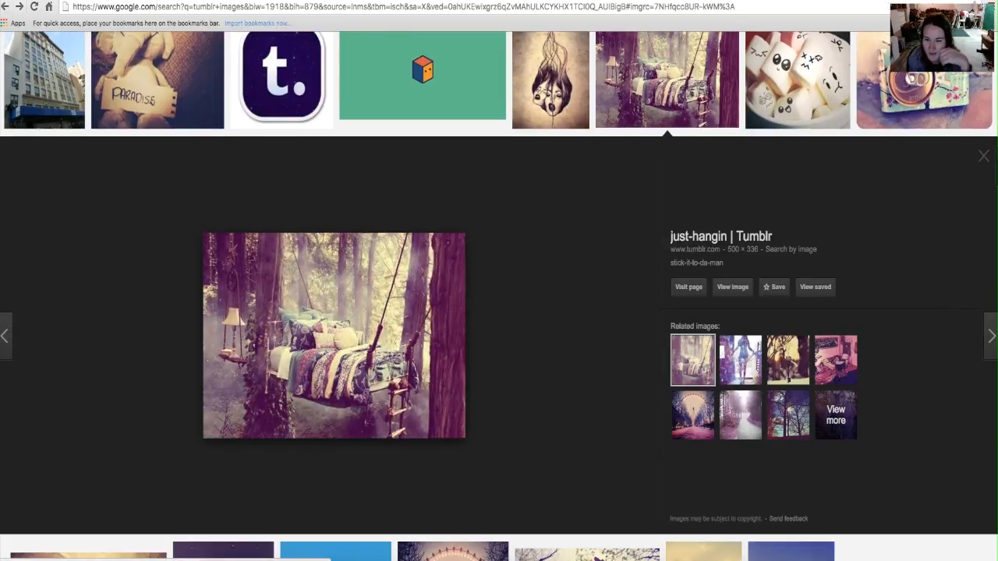
click(789, 415)
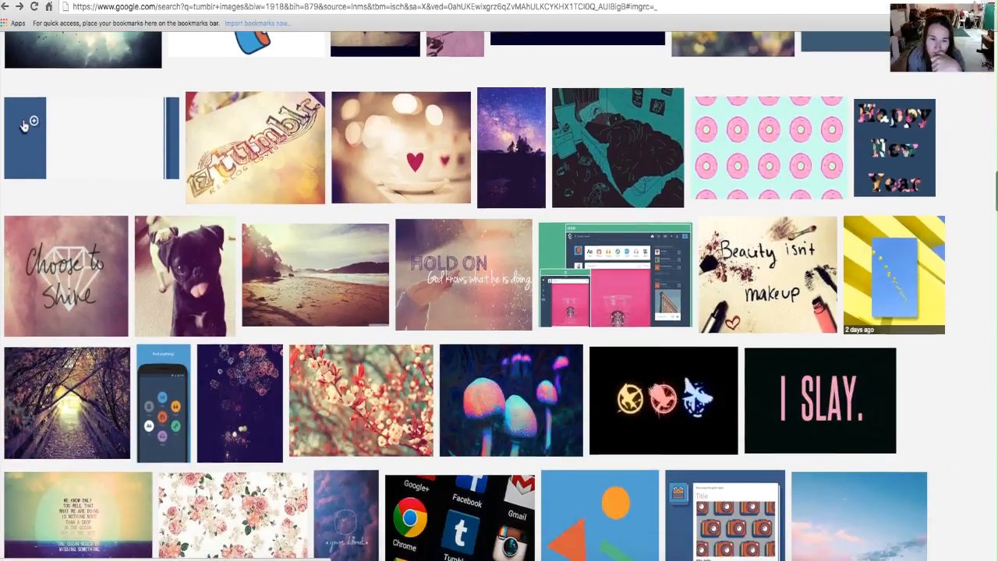
Step: Preview the flaming lighter photo and its YouTube, DeviantArt neon, Disney castle and Adventure Awaits related images
scroll(down, 3)
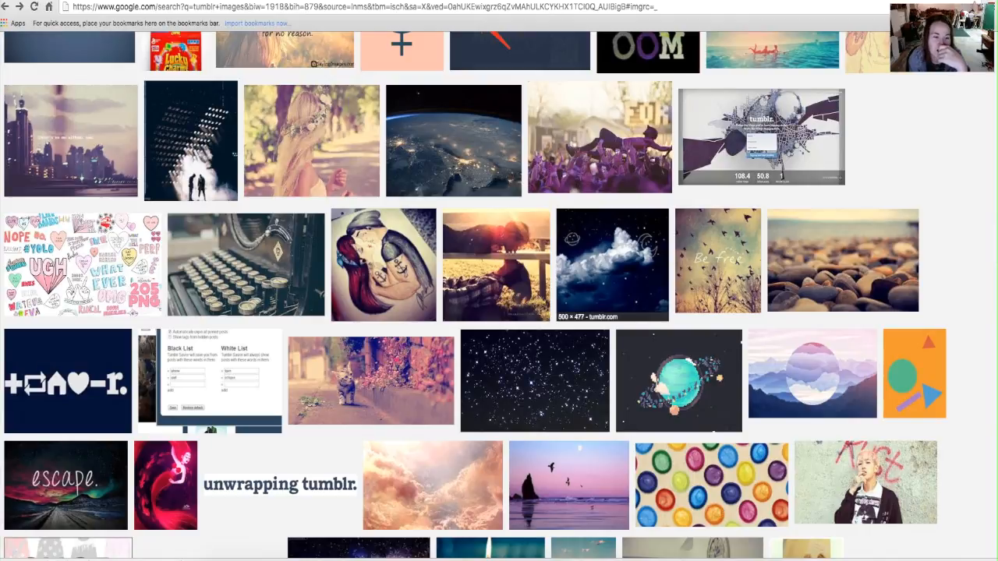
scroll(down, 3)
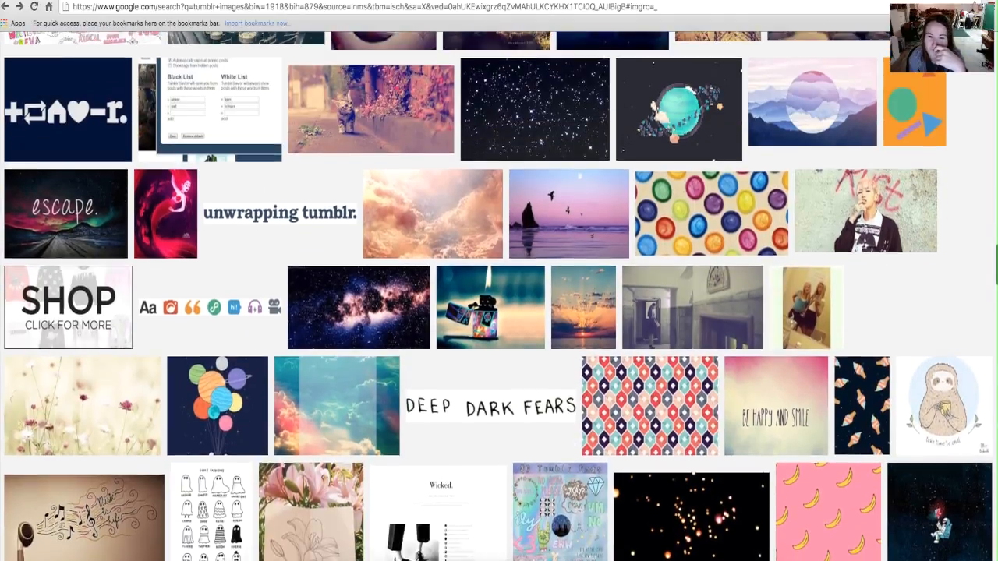
click(490, 307)
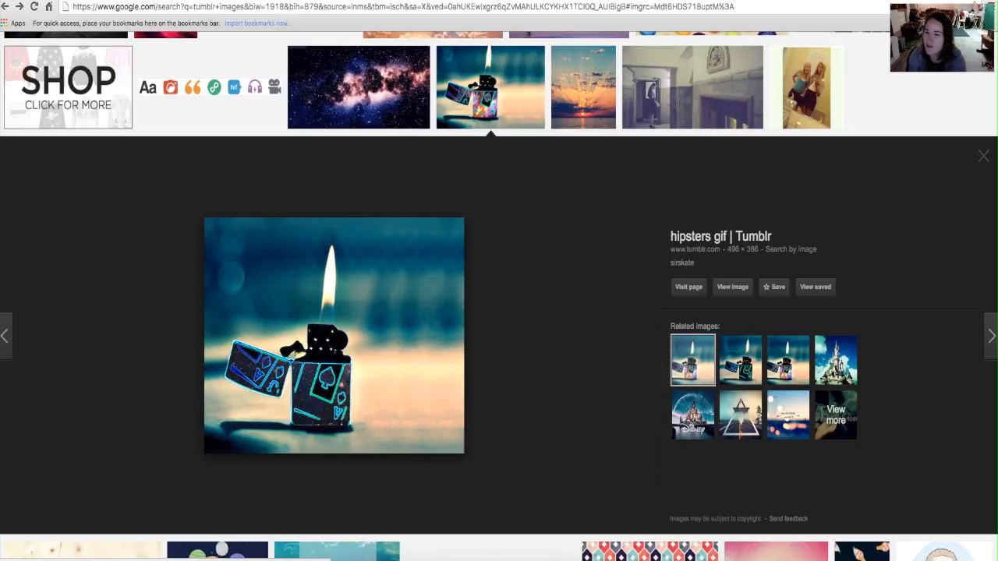
click(739, 360)
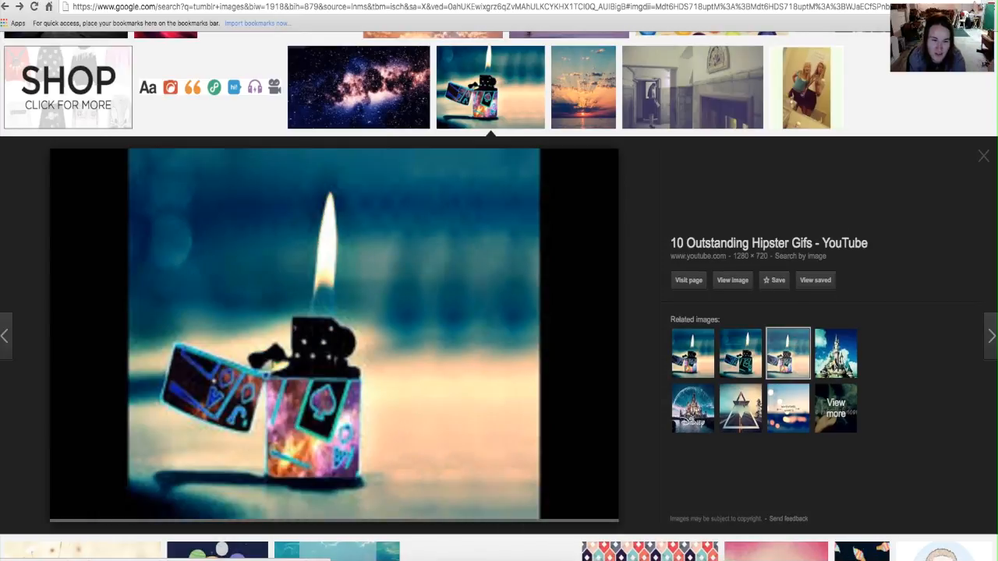
click(739, 360)
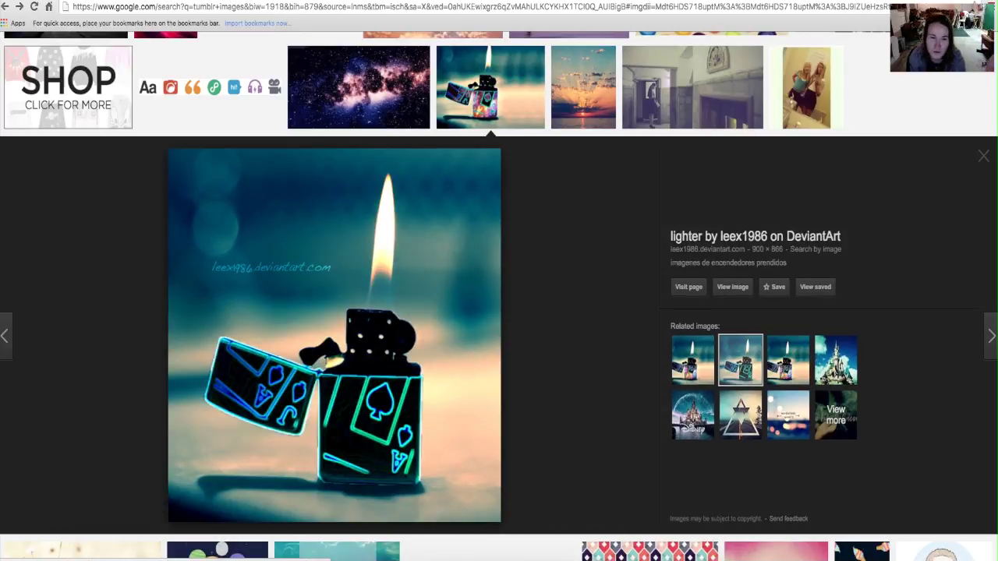
click(787, 360)
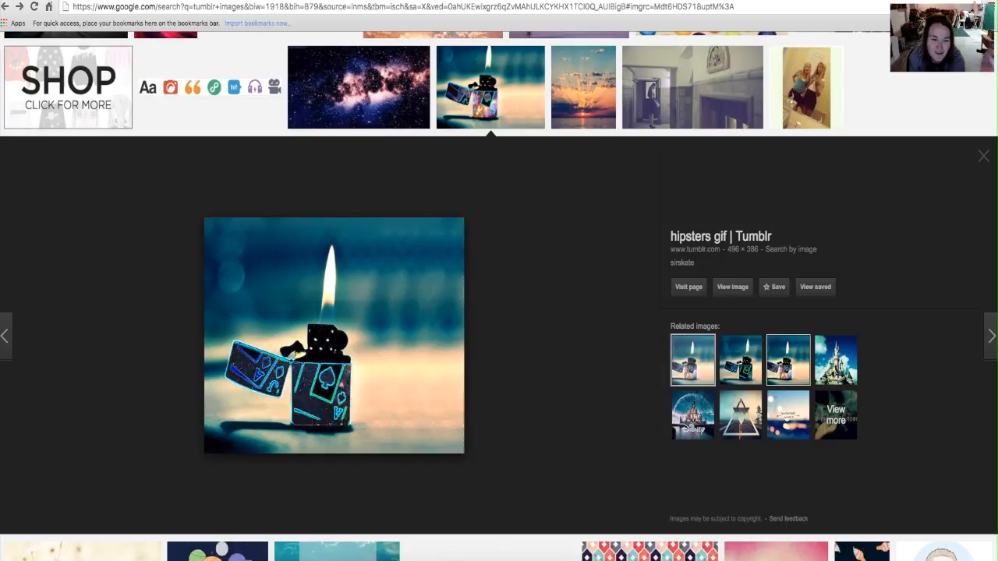
click(835, 360)
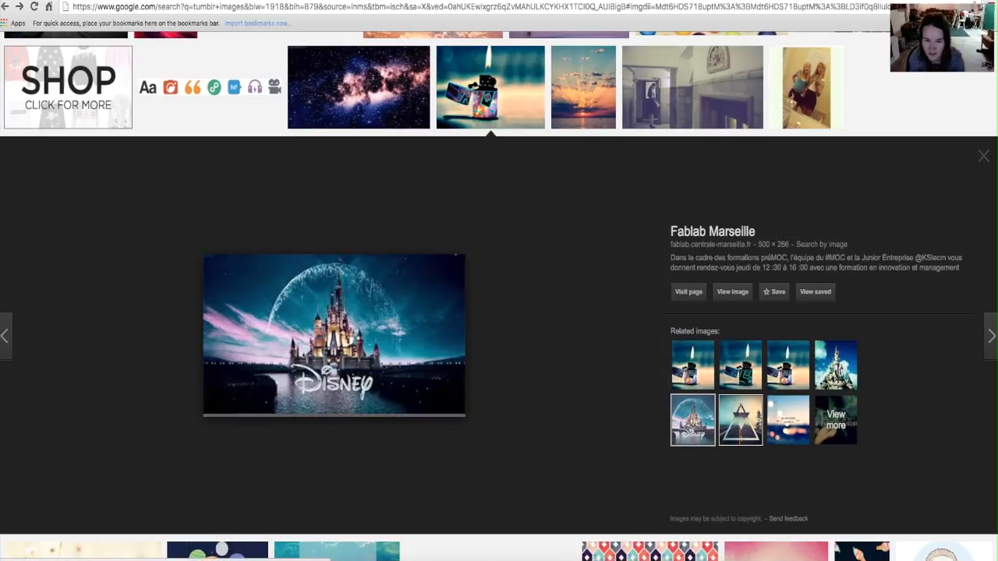
click(739, 421)
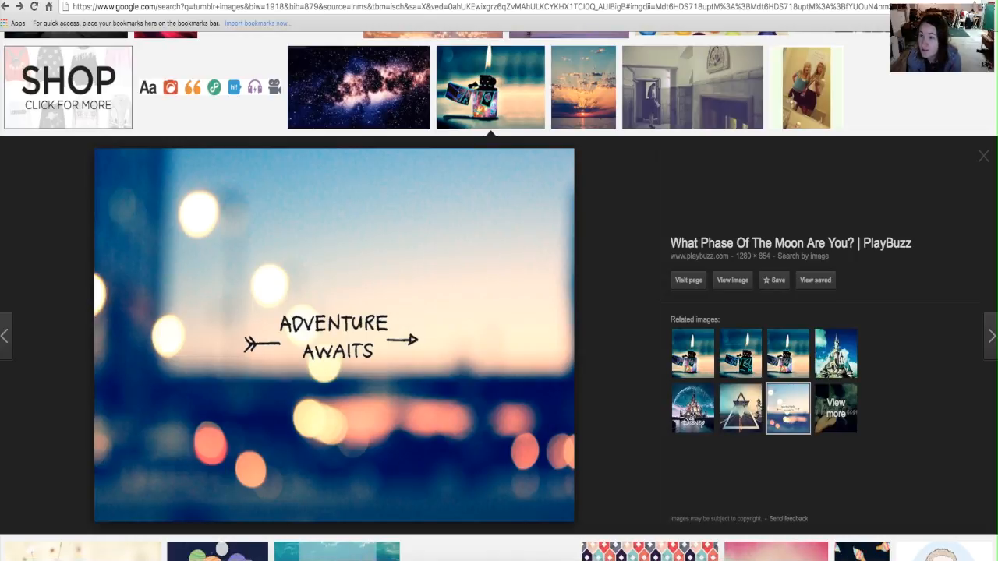
click(982, 156)
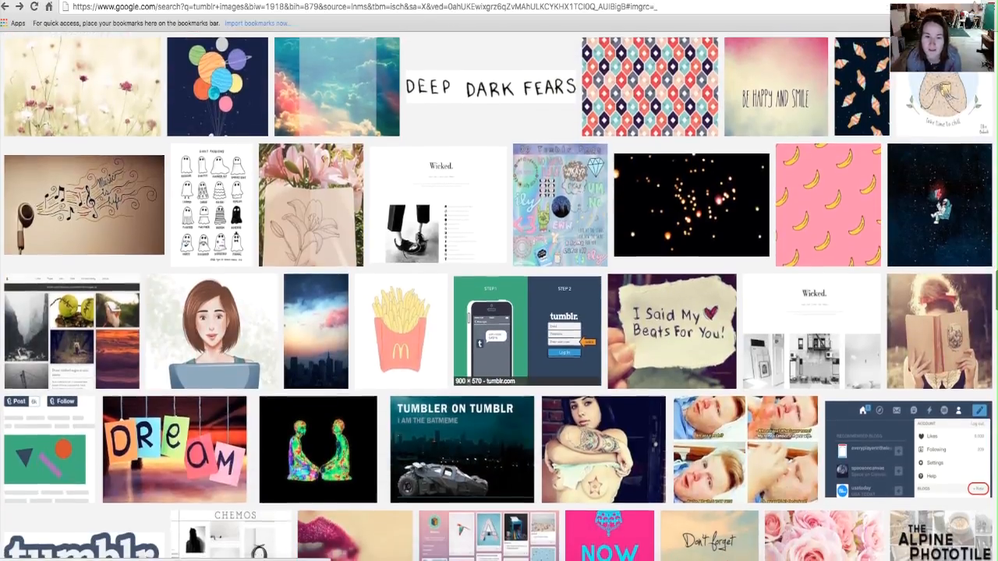
Step: Reach the last rows of the tumblr results and preview a bokeh photo with a peace tag
scroll(down, 3)
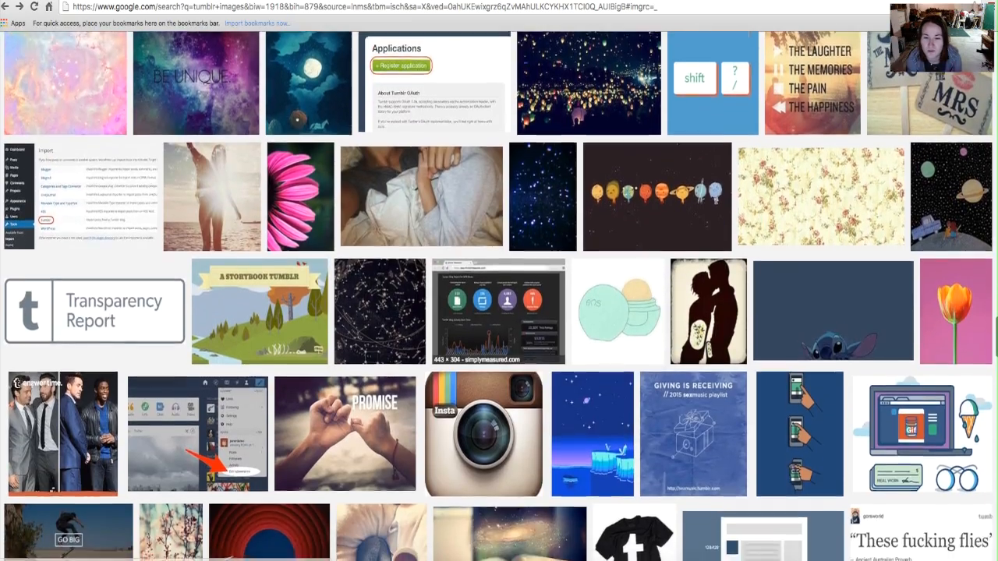
scroll(down, 3)
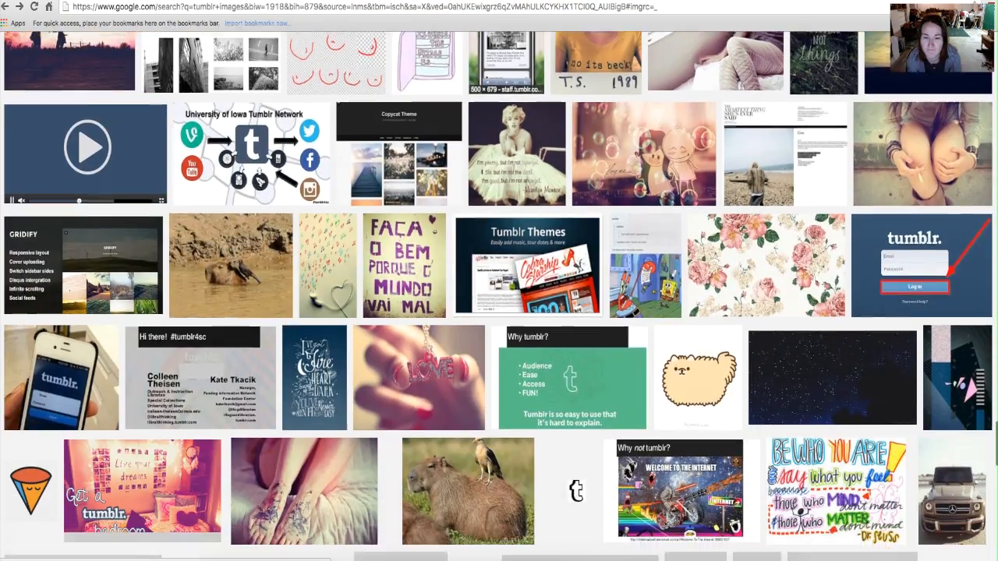
scroll(down, 3)
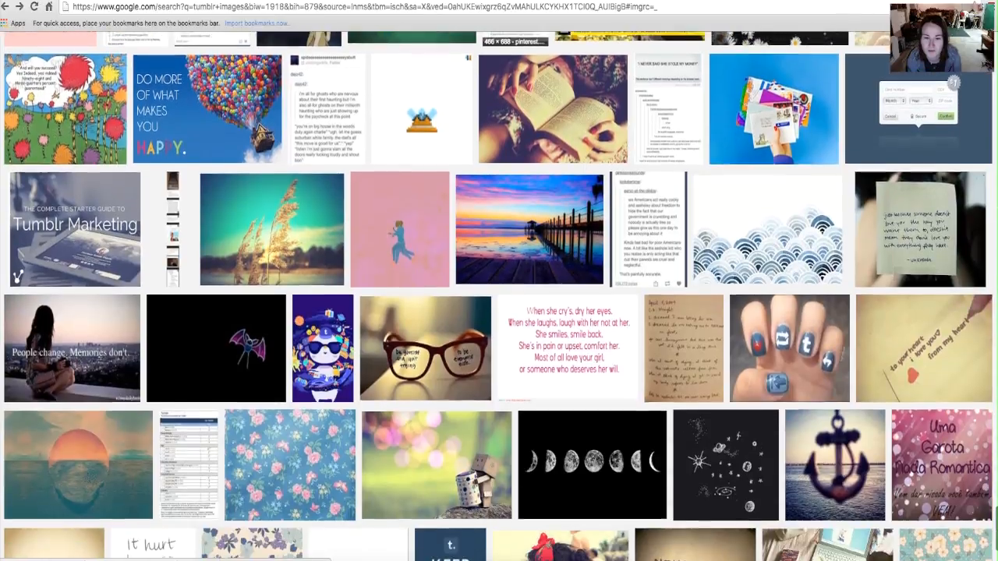
scroll(down, 3)
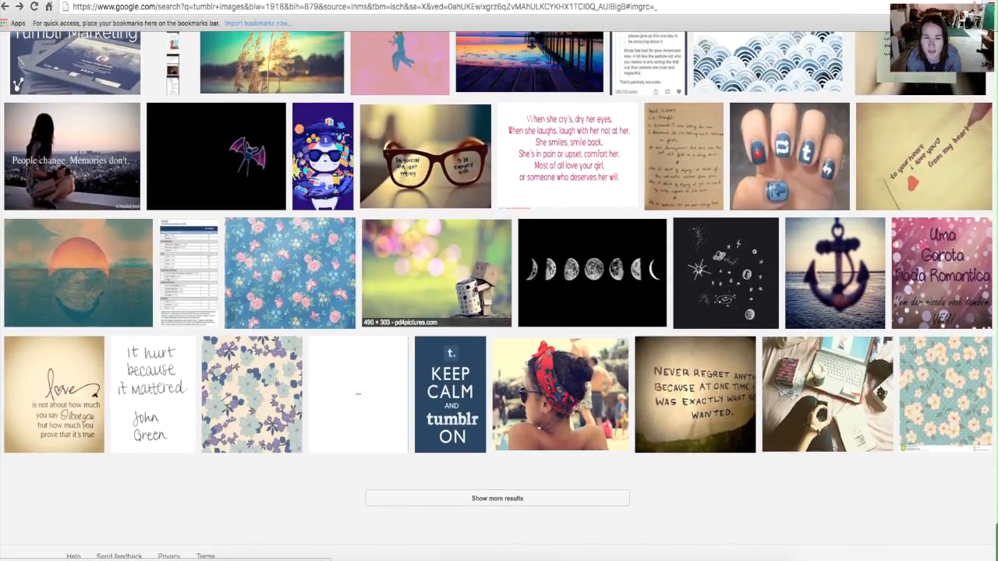
click(437, 273)
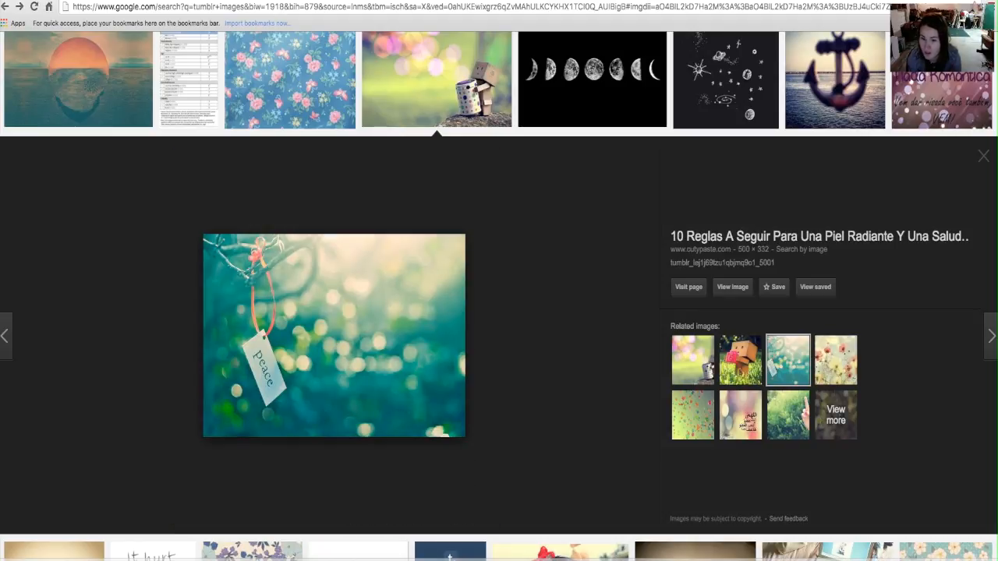
Step: Preview the pink cosmos flowers and Arabic calligraphy related images, return to the peace-tag photo, and close
click(836, 358)
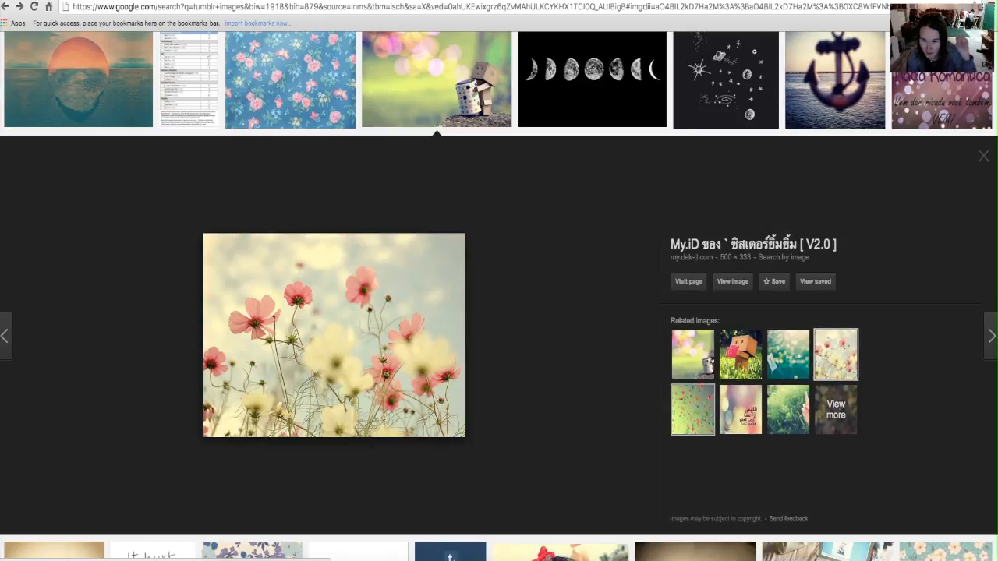
click(739, 408)
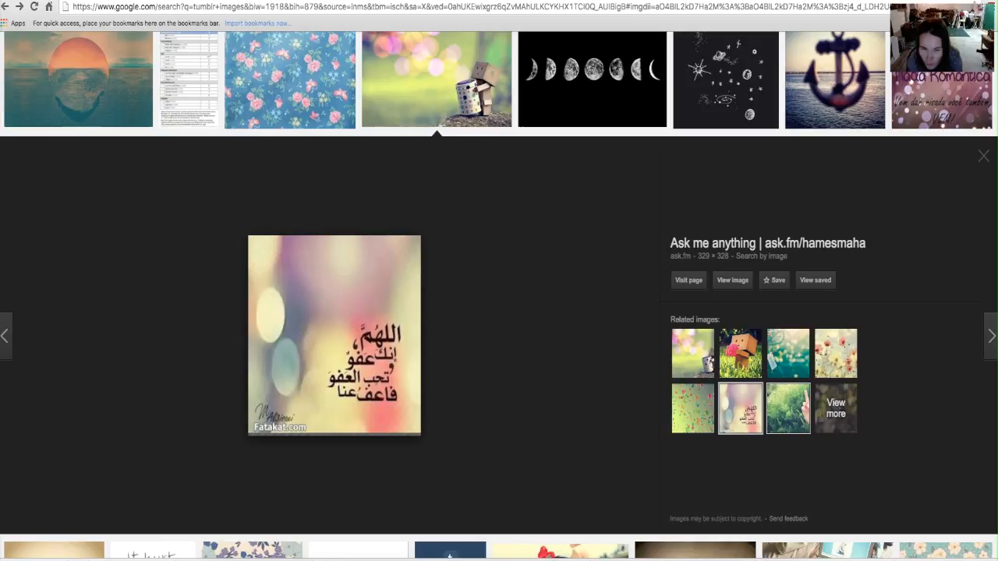
click(789, 408)
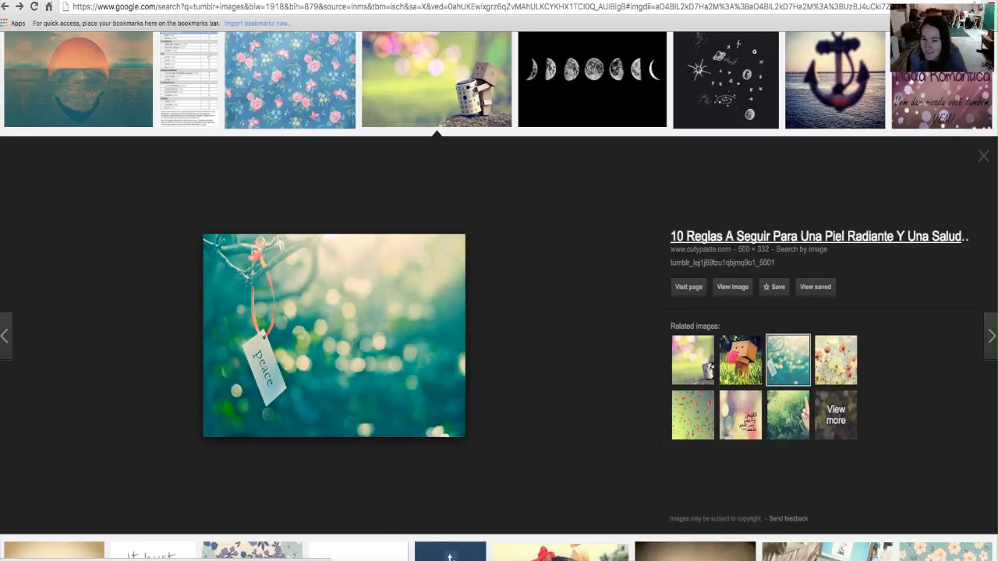
click(982, 156)
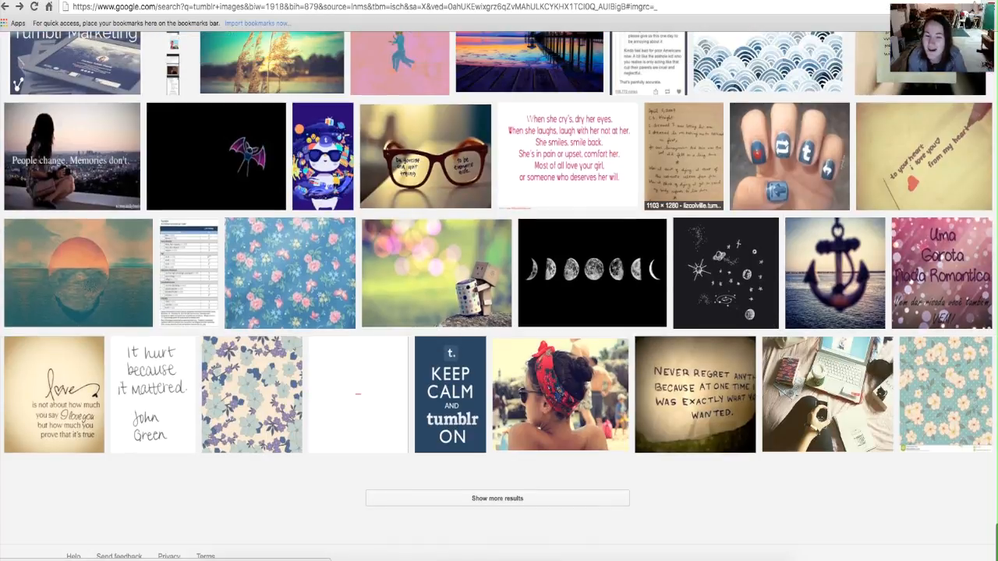
Step: Preview the notepad-and-camera desk photo with its wooden-desk laptop, book flatlay and typing related images, then close
click(826, 393)
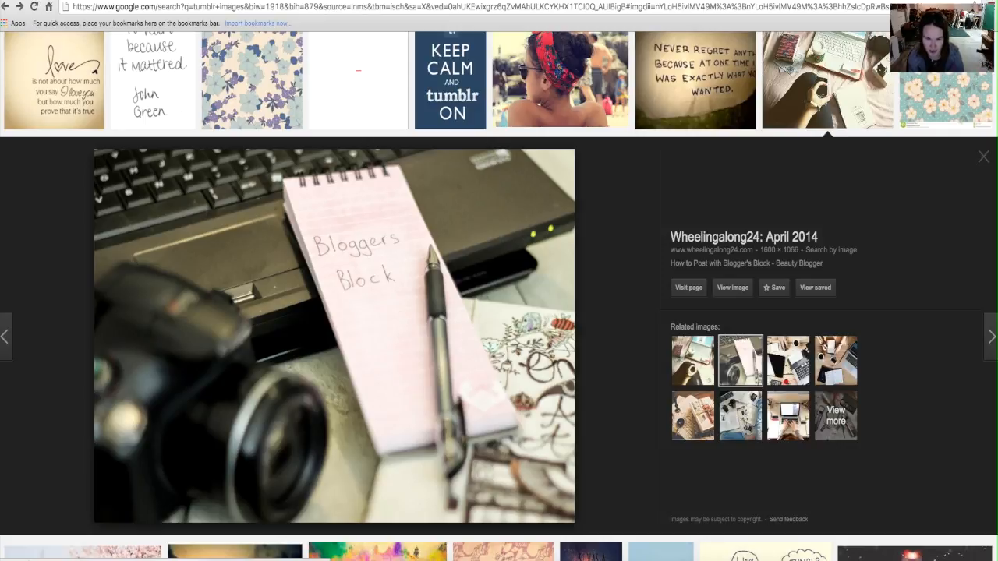
click(692, 360)
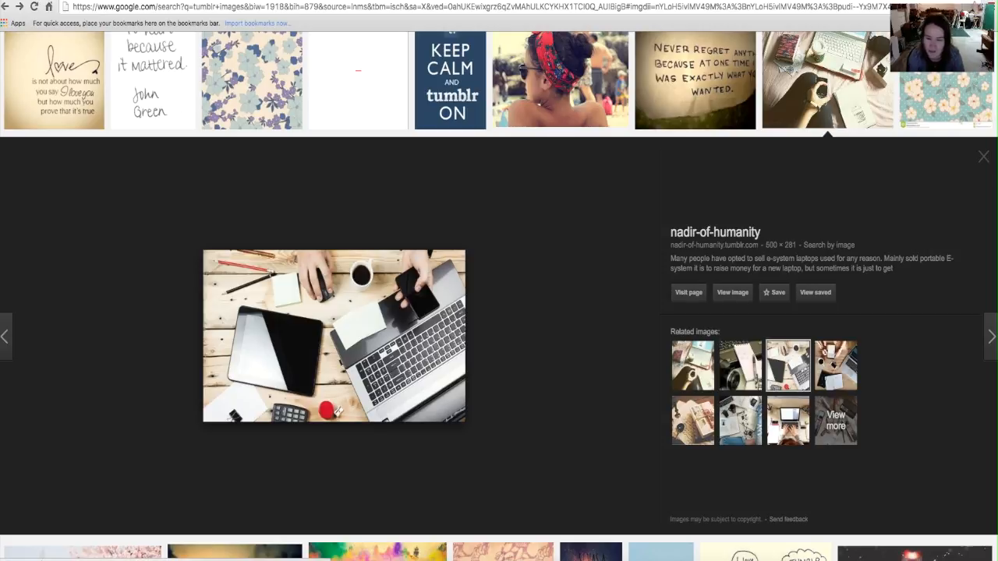
click(836, 365)
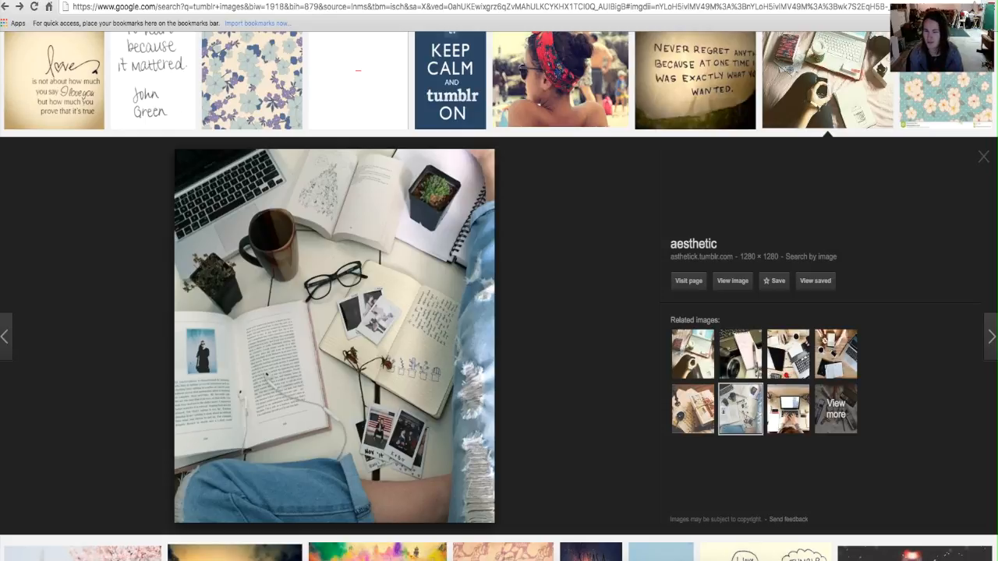
click(787, 408)
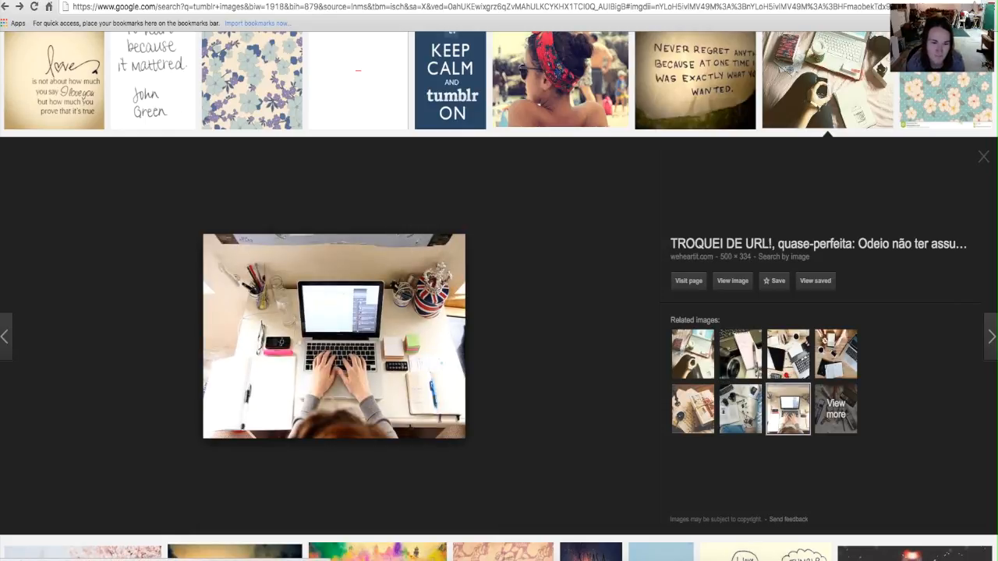
scroll(down, 3)
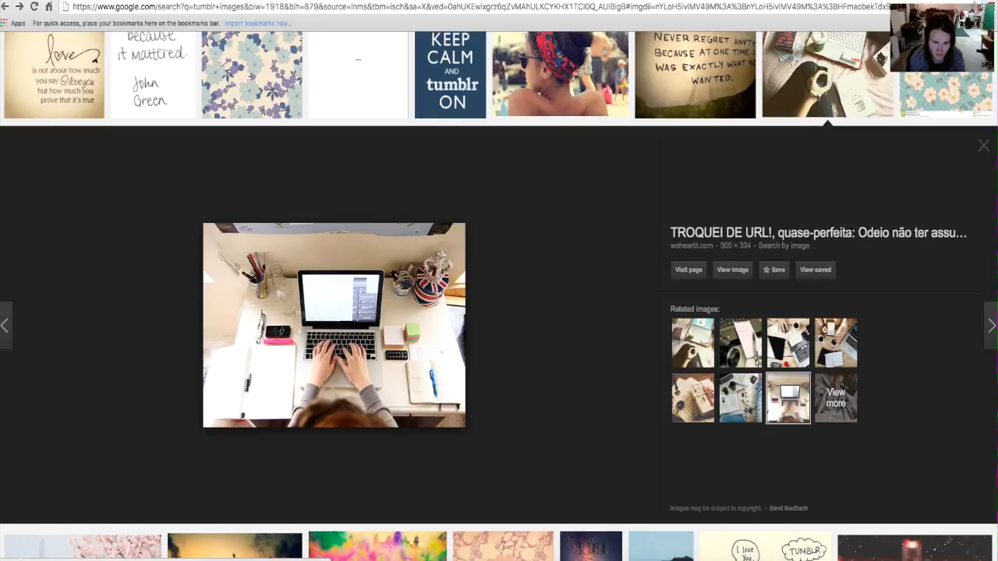
click(982, 145)
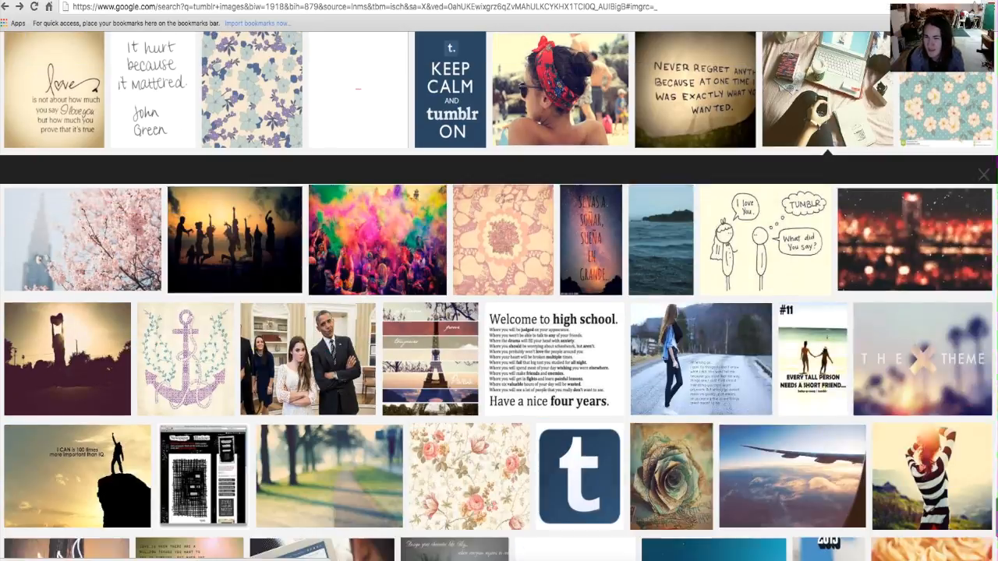
scroll(down, 3)
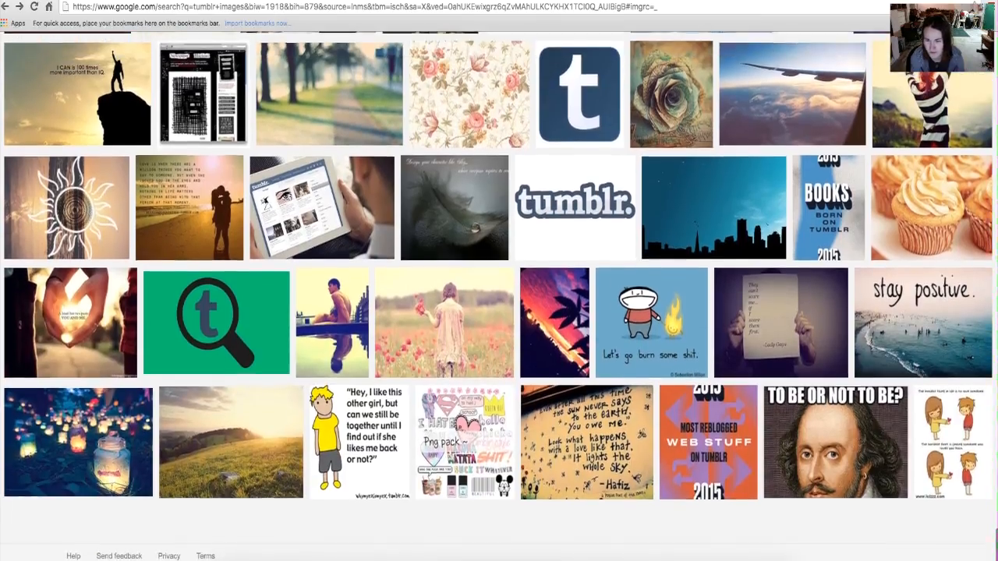
click(834, 443)
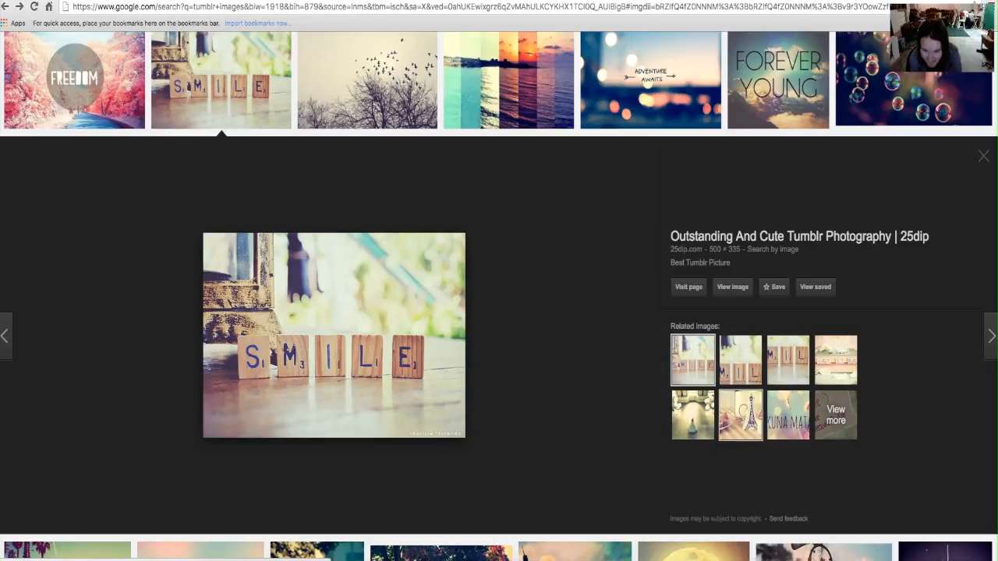
click(982, 156)
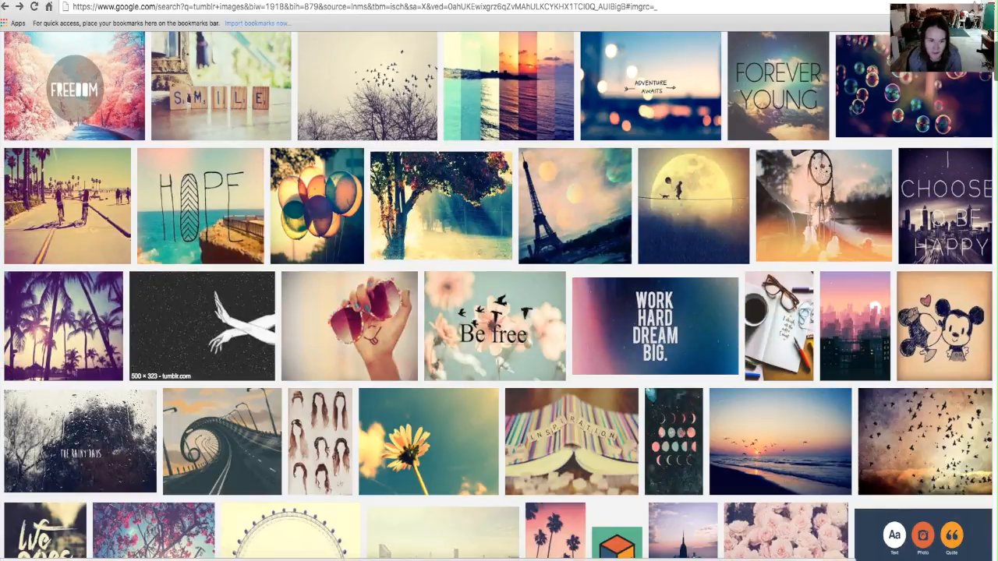
Step: Preview the spiral highway photo and its beach sunglasses, billboard GIF and desert road related images
click(222, 442)
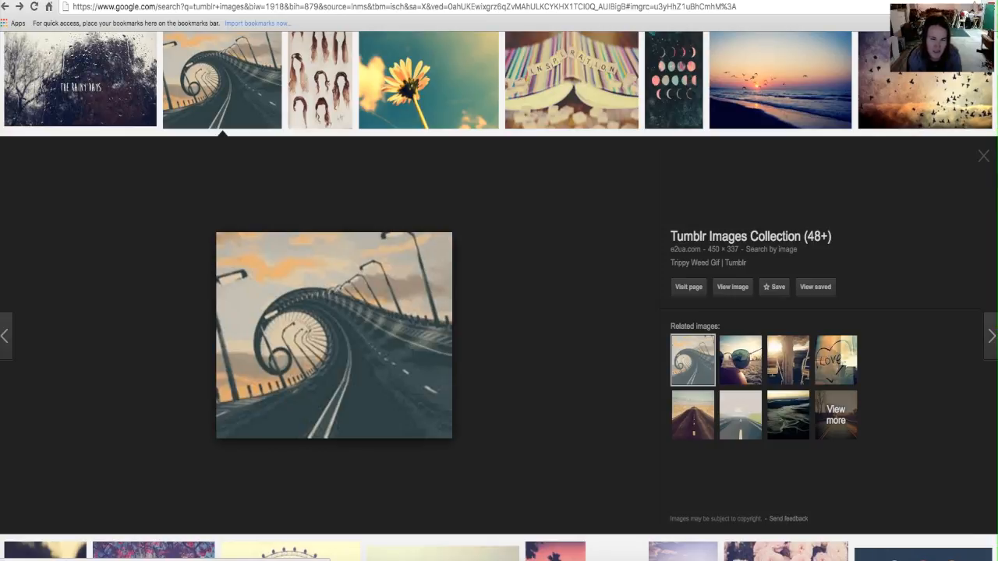
click(739, 365)
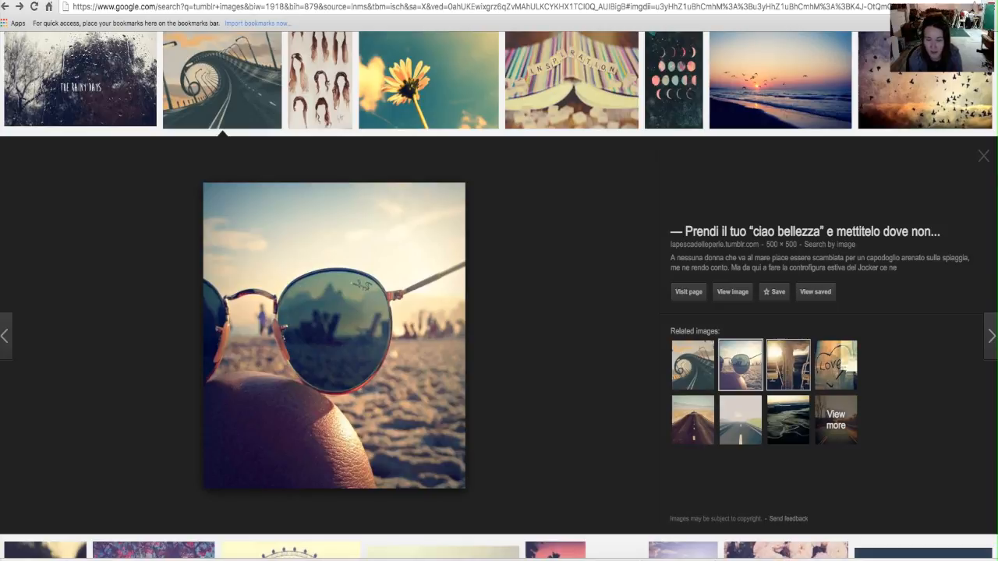
click(836, 365)
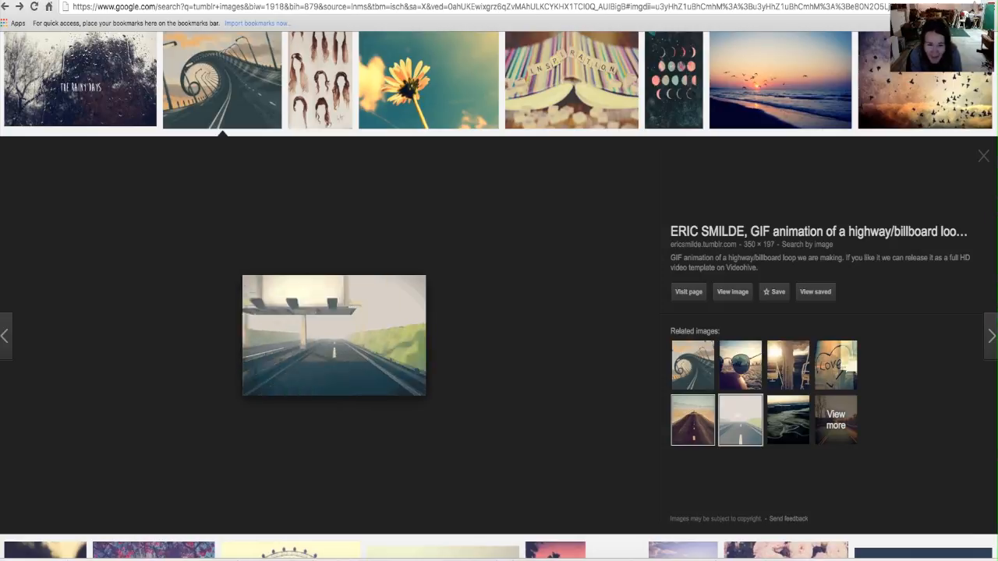
click(692, 421)
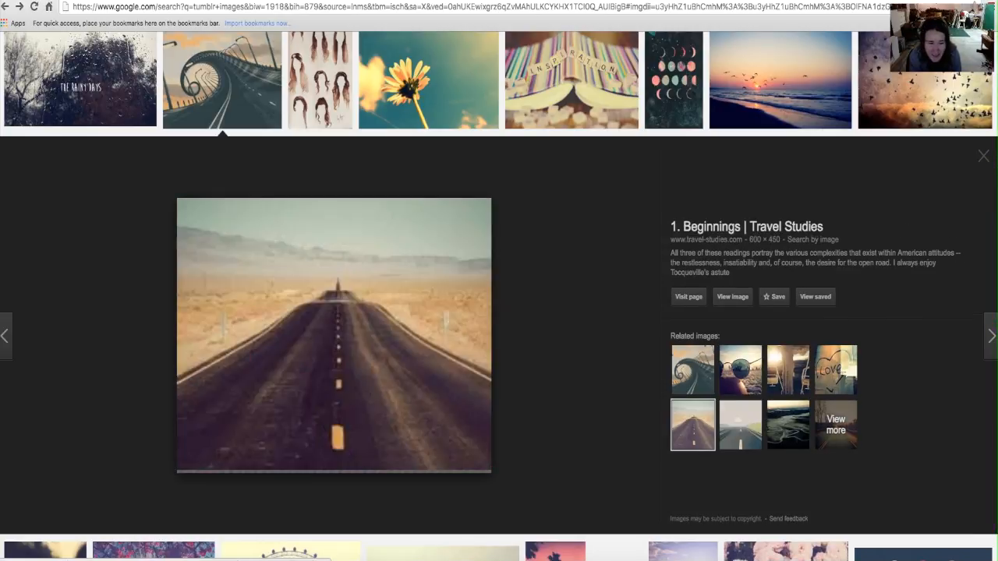
click(787, 420)
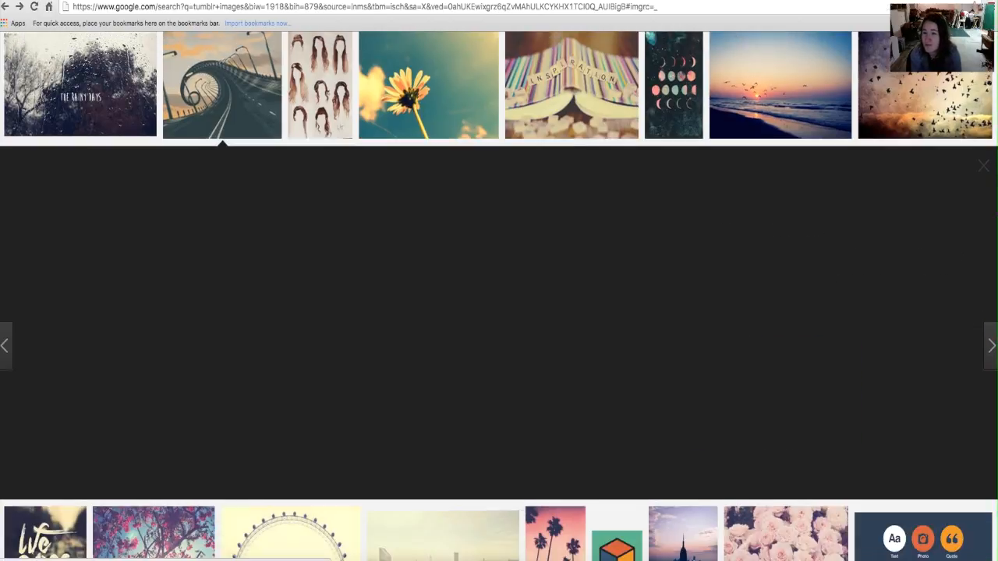
Step: Close the preview and open the galaxy-pouring-from-a-bottle image further down the results
click(983, 166)
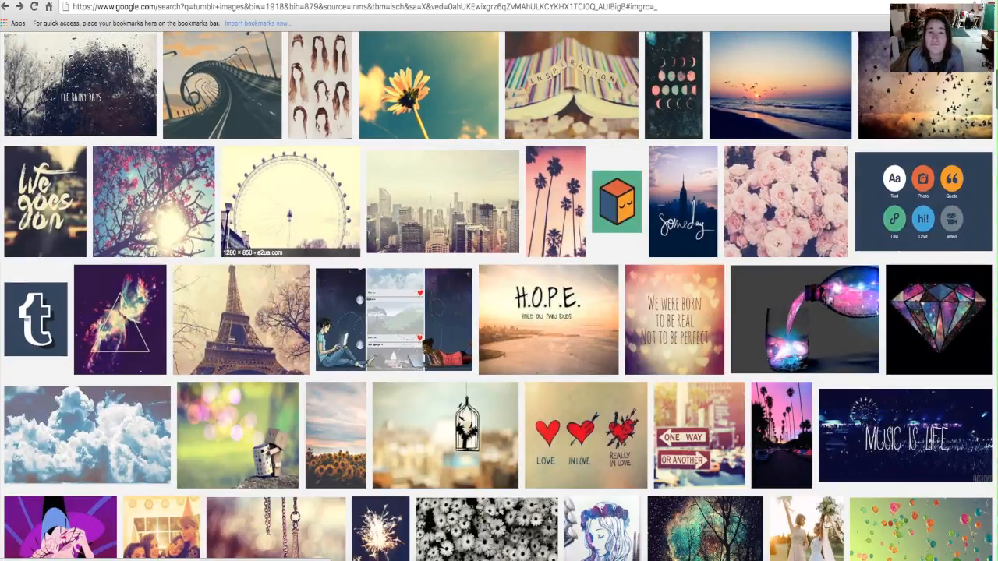
scroll(down, 3)
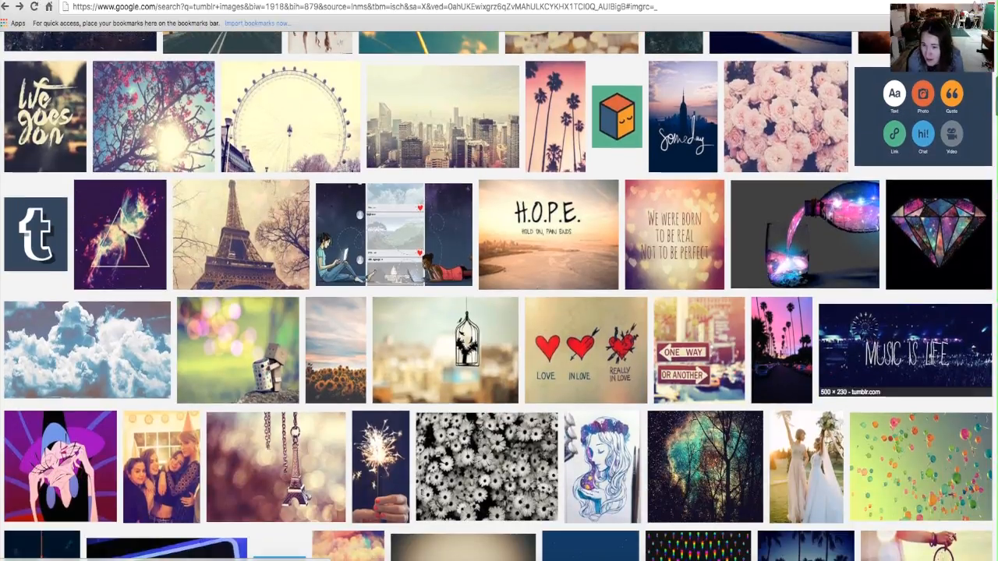
click(805, 234)
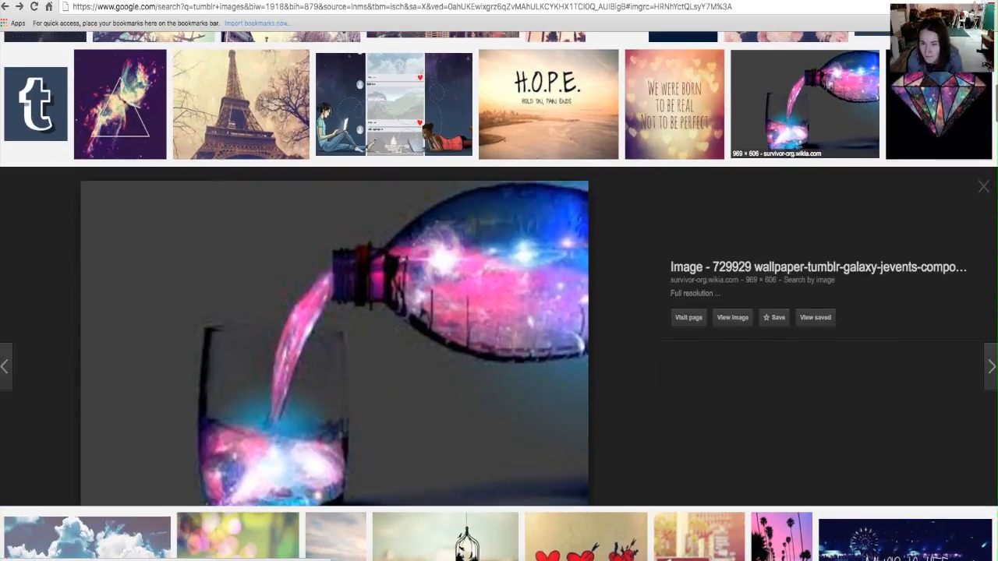